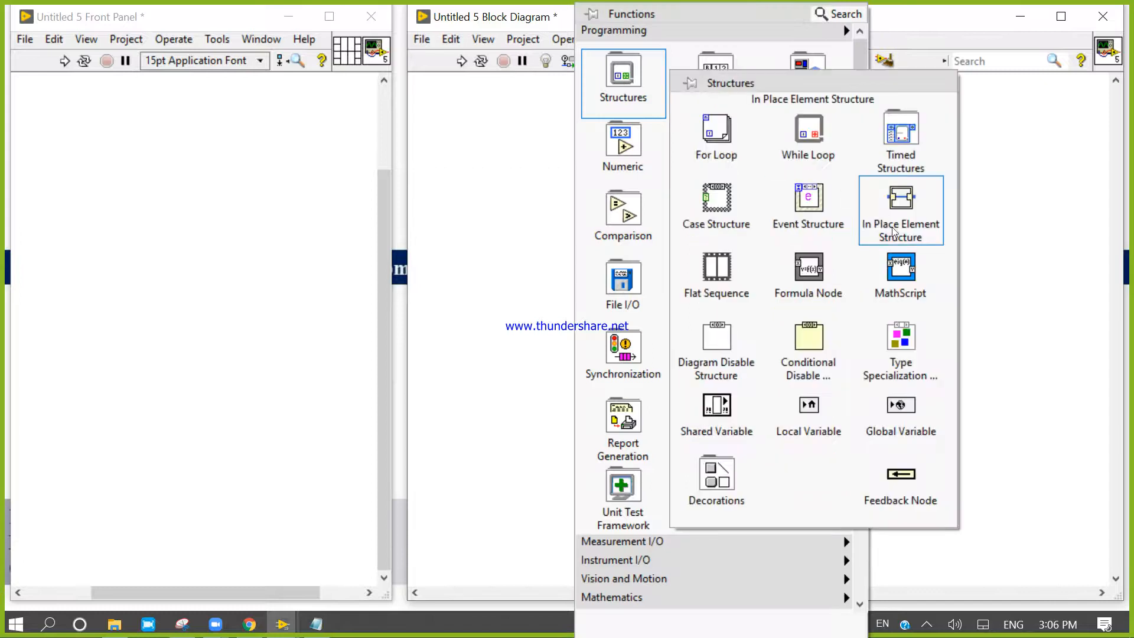
Step: Place a MathScript Node from the Structures palette onto the block diagram
{"action": "left_click", "coordinate": [901, 211]}
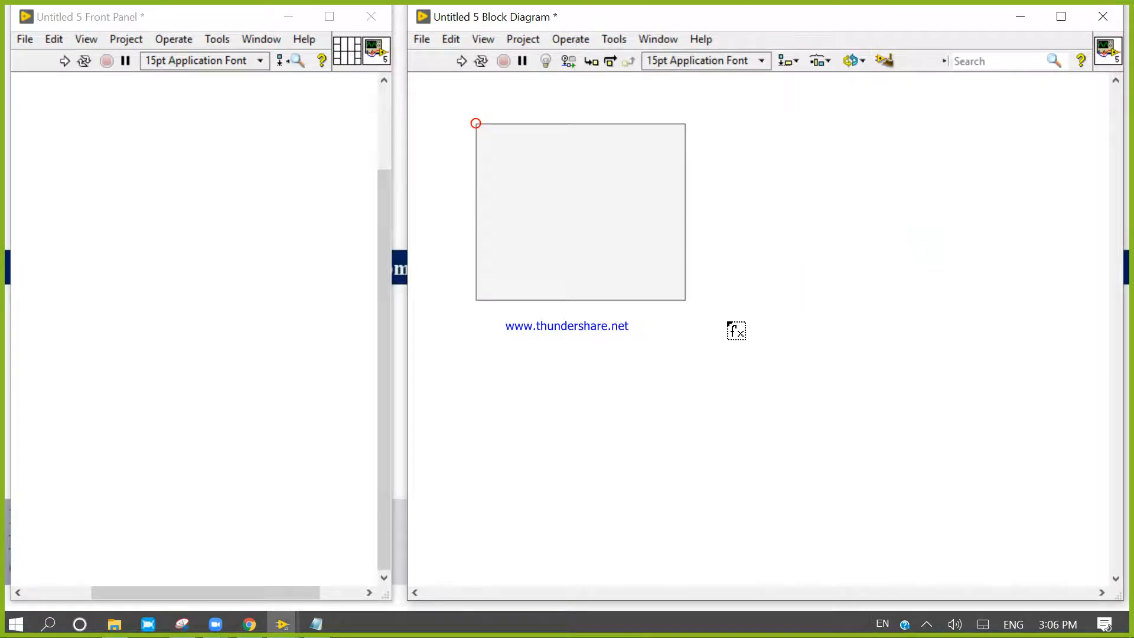
{"action": "left_click_drag", "start_coordinate": [685, 299], "coordinate": [813, 349]}
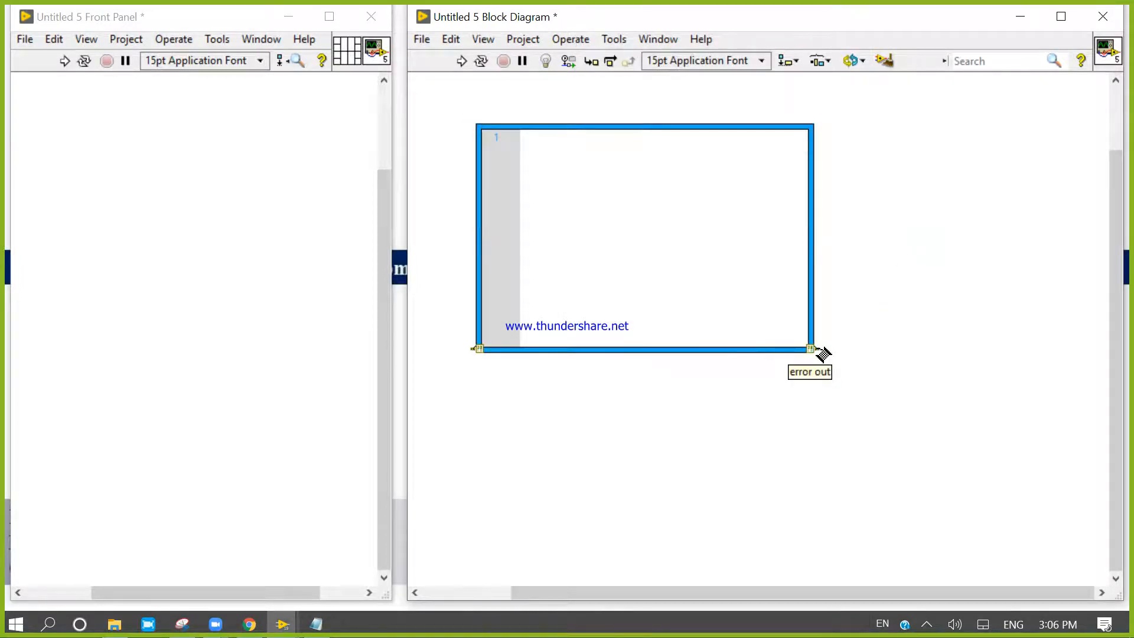
{"action": "right_click", "coordinate": [811, 350]}
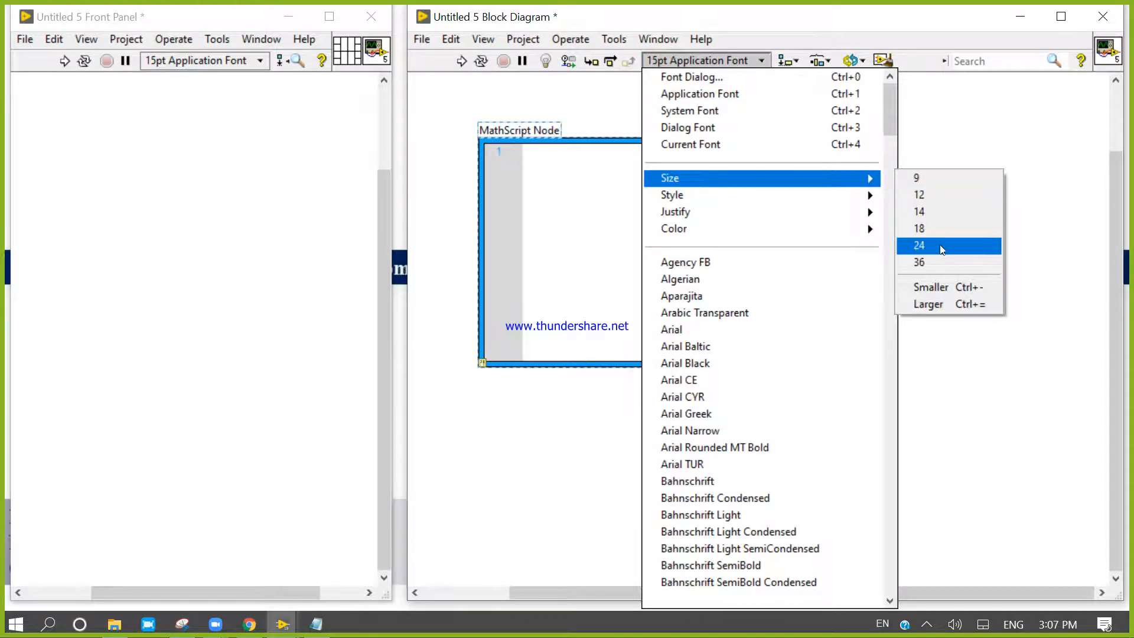
Step: Set the node's text size to 24, then enlarge it to 36 point
{"action": "left_click", "coordinate": [920, 246]}
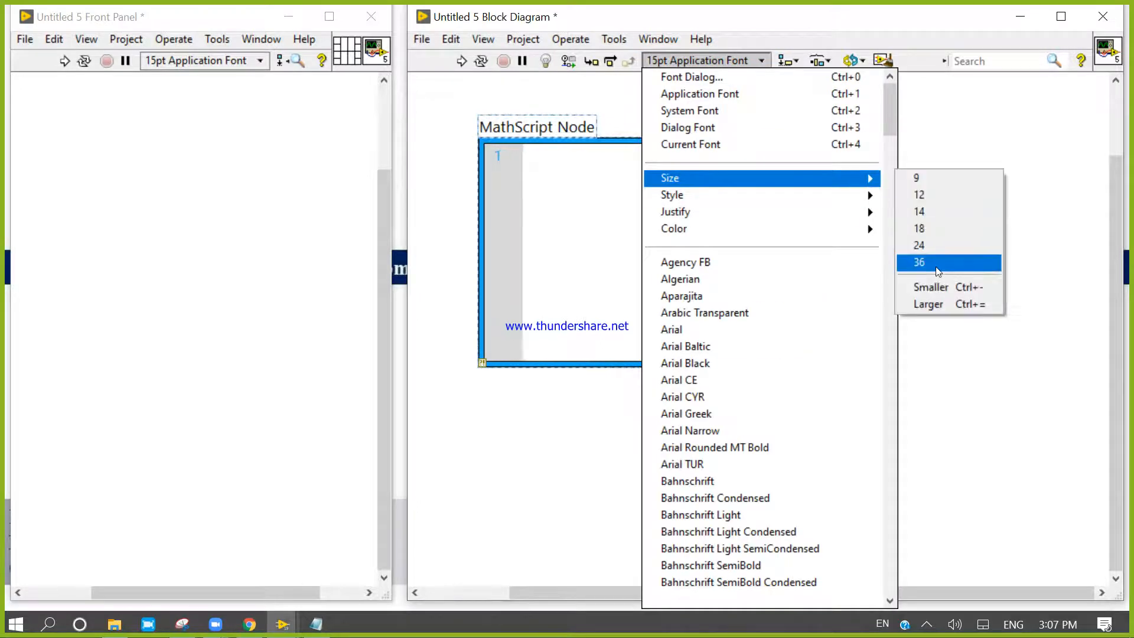
{"action": "left_click", "coordinate": [919, 262]}
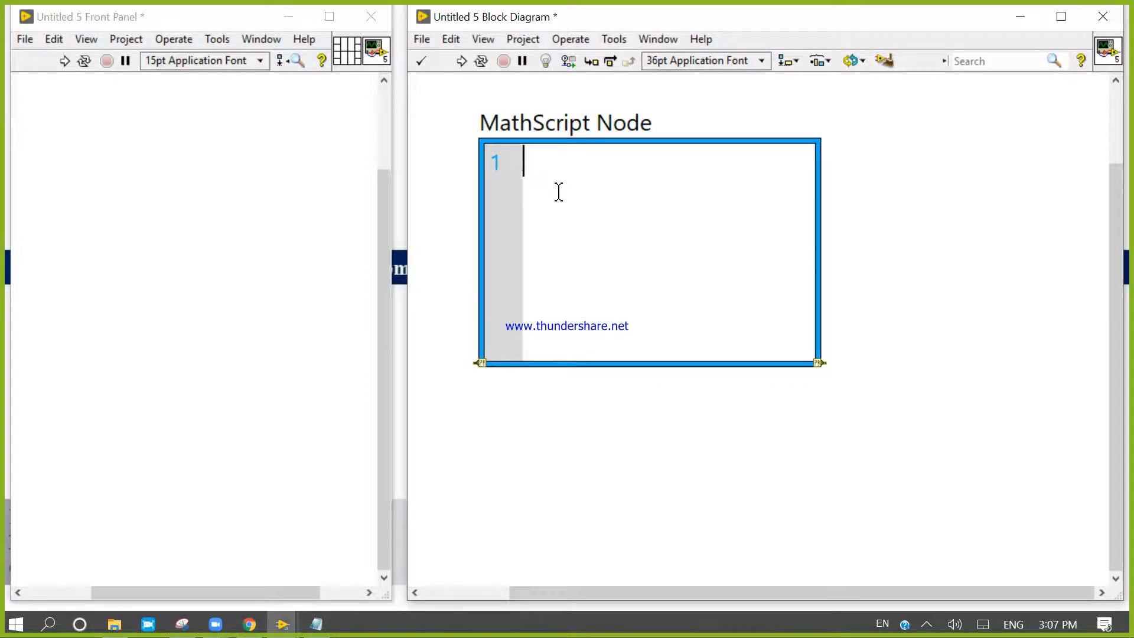
Step: Write a = Sqrt(-1) in the node, then change the argument to 2
{"action": "type", "text": "a ="}
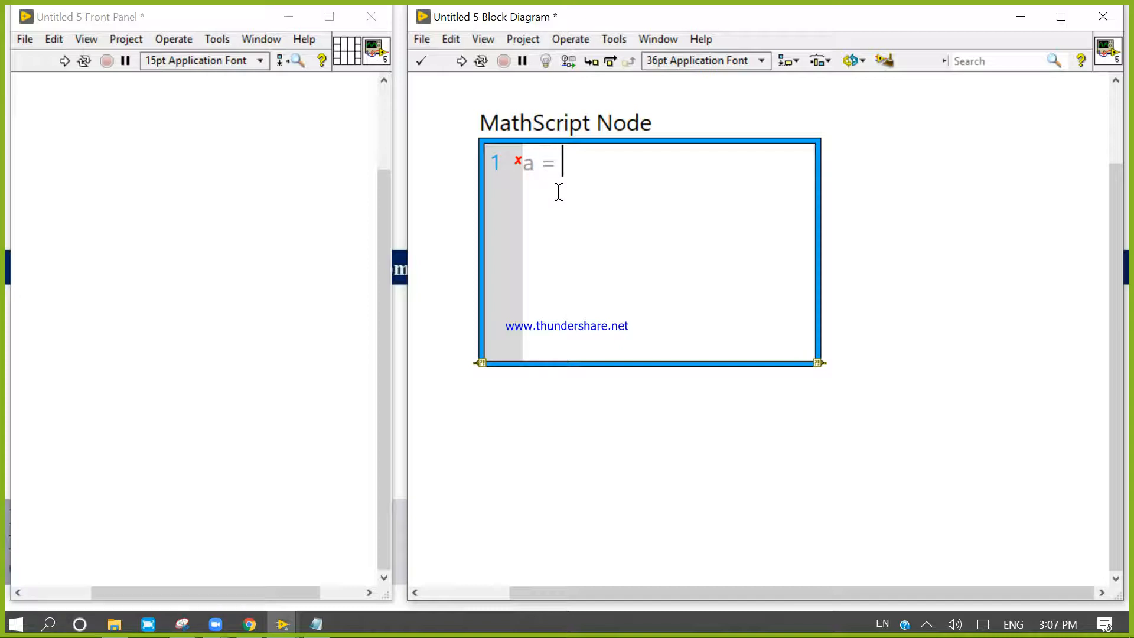
{"action": "type", "text": "S"}
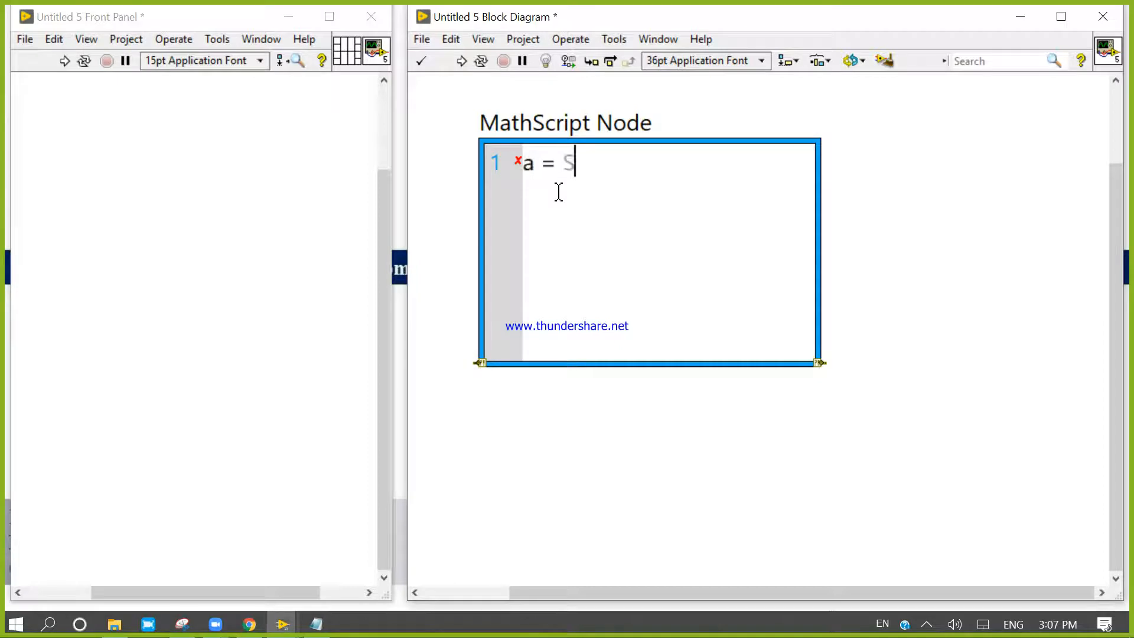
{"action": "type", "text": "q"}
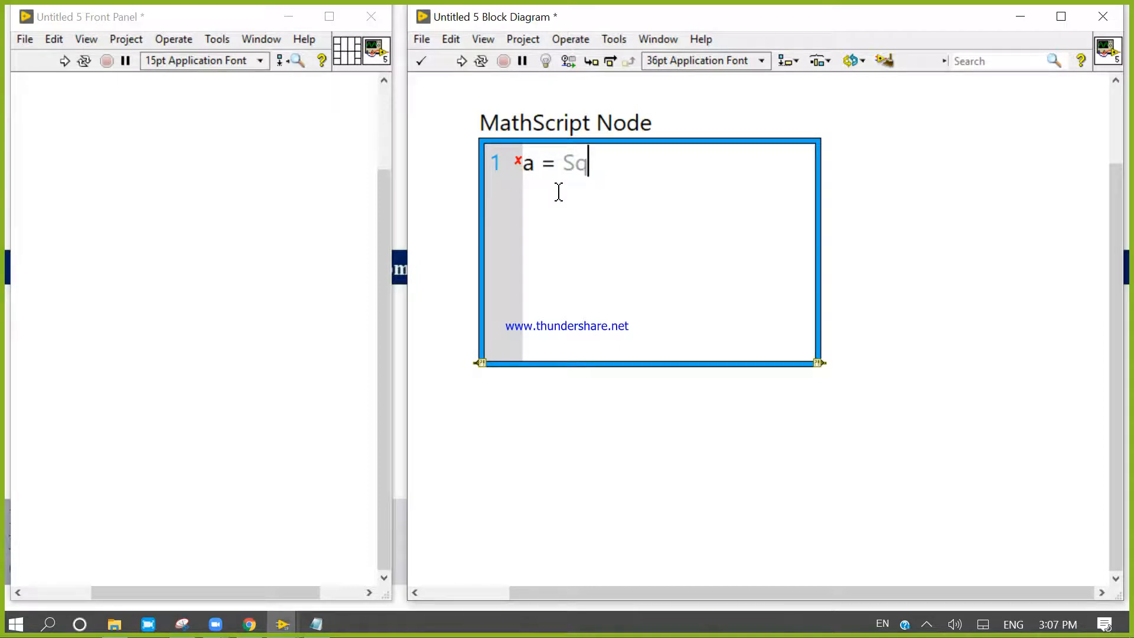
{"action": "type", "text": "rt"}
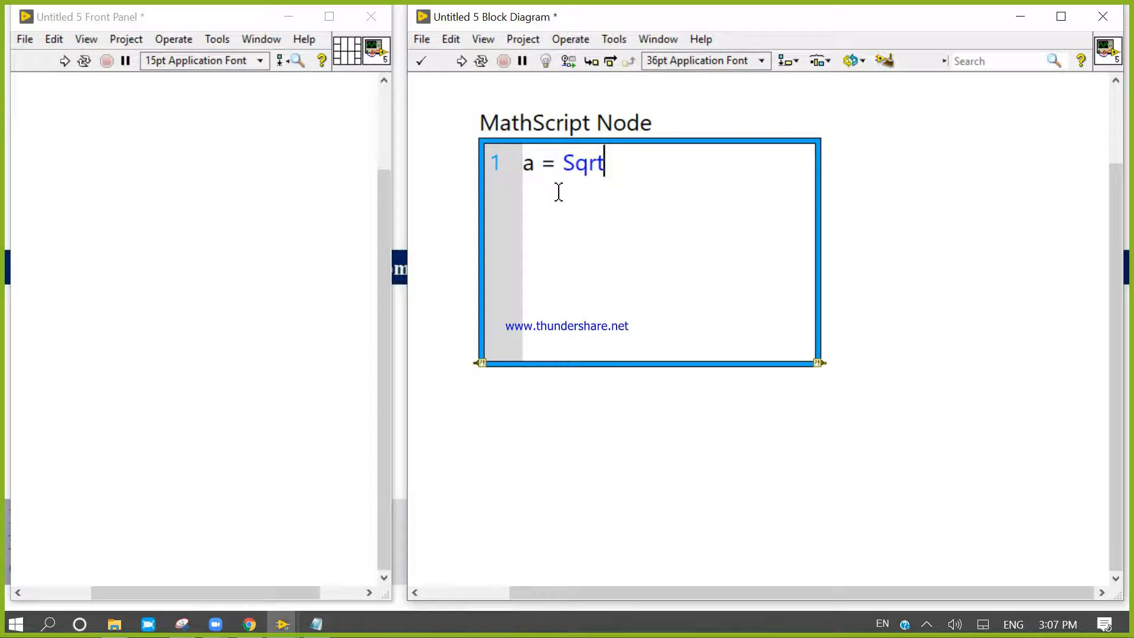
{"action": "type", "text": "(-"}
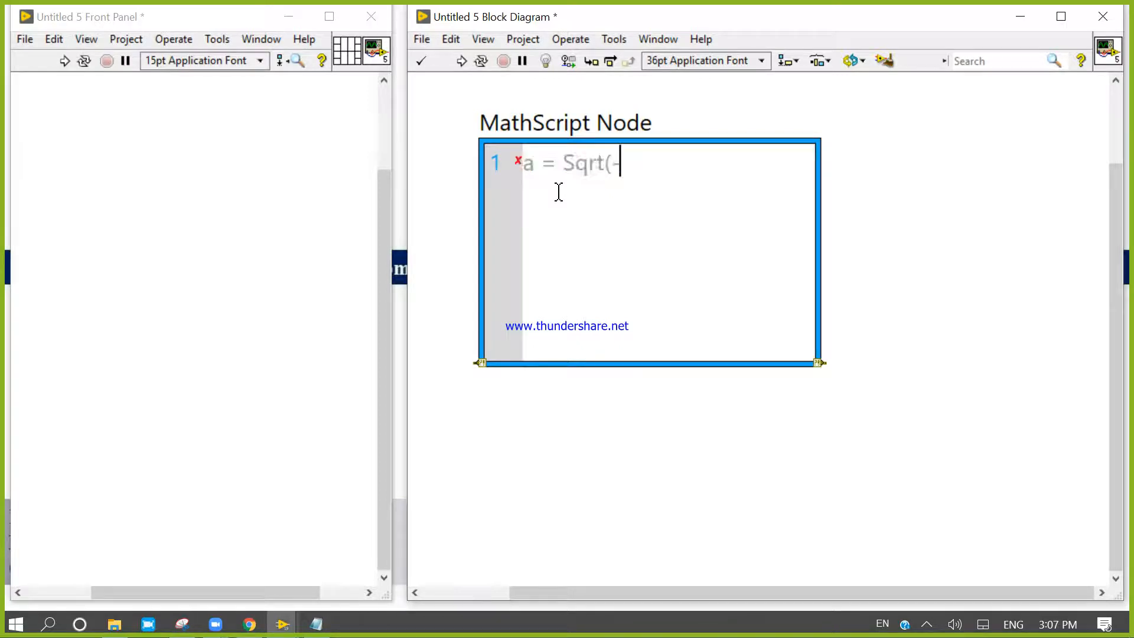
{"action": "type", "text": "1)"}
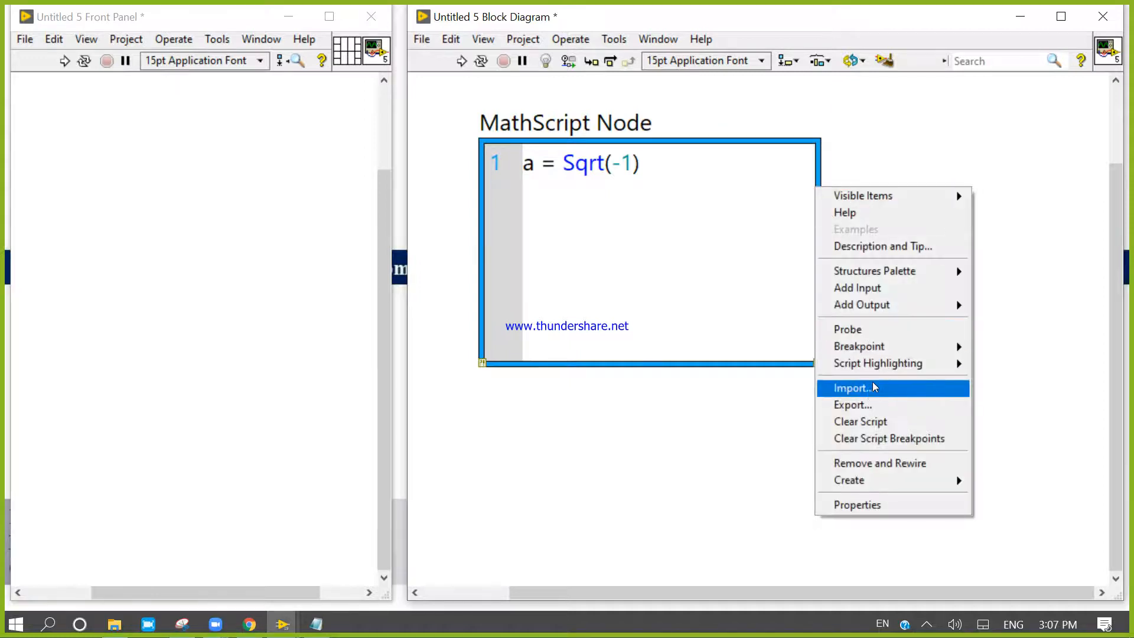
{"action": "mouse_move", "coordinate": [862, 305]}
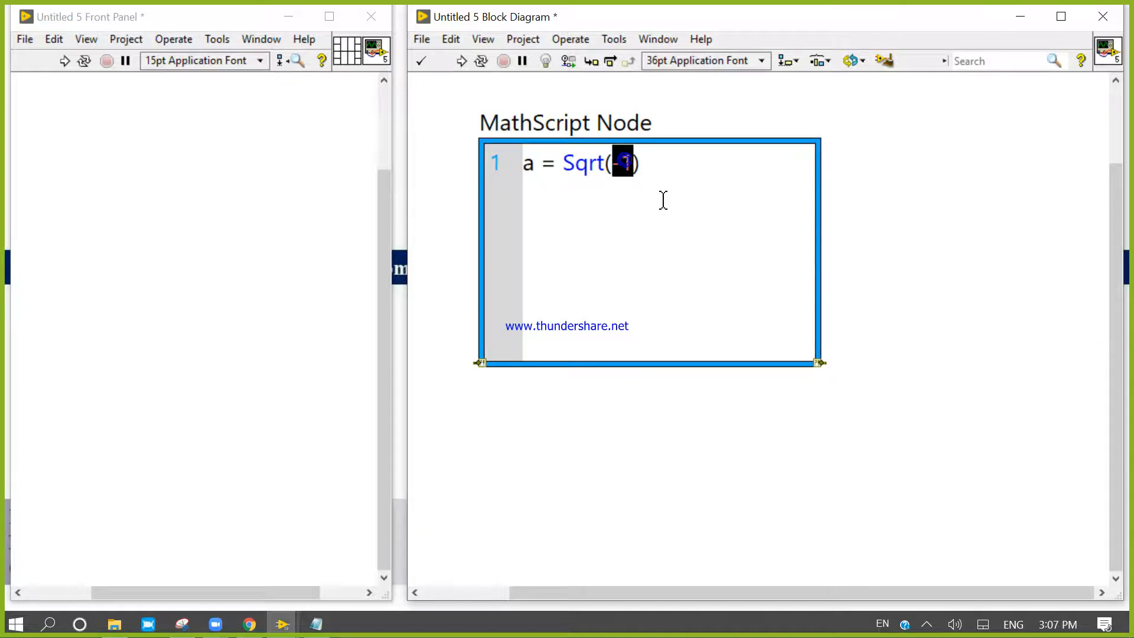
{"action": "type", "text": "2"}
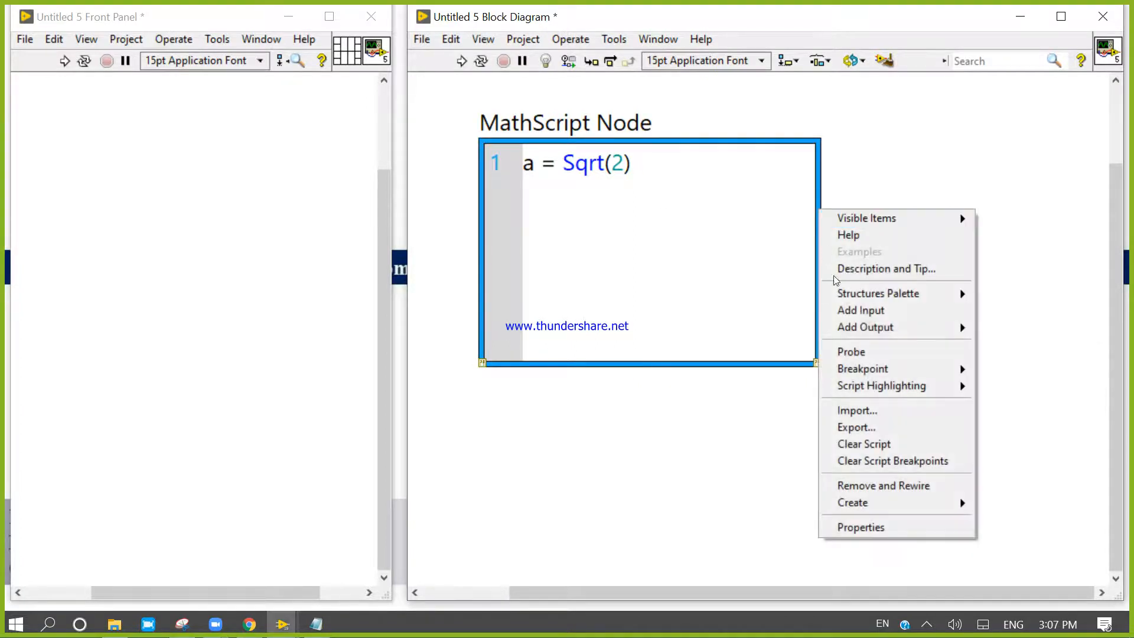
Step: Add output a with a front-panel indicator and run the VI to show 1.41421 +0 i
{"action": "left_click", "coordinate": [992, 365]}
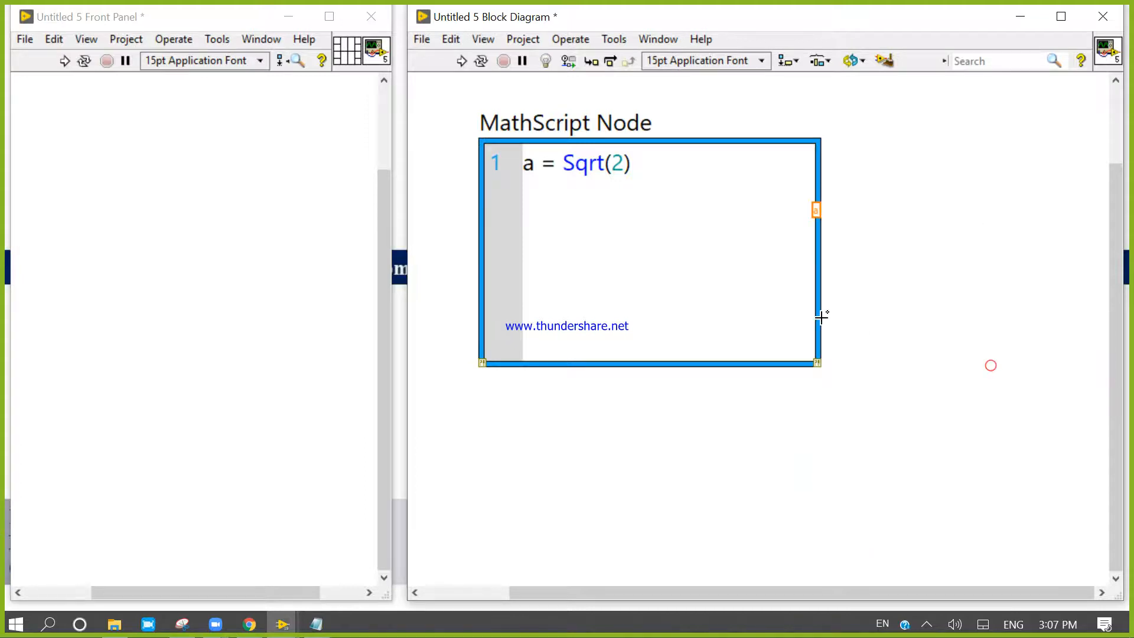
{"action": "right_click", "coordinate": [815, 211]}
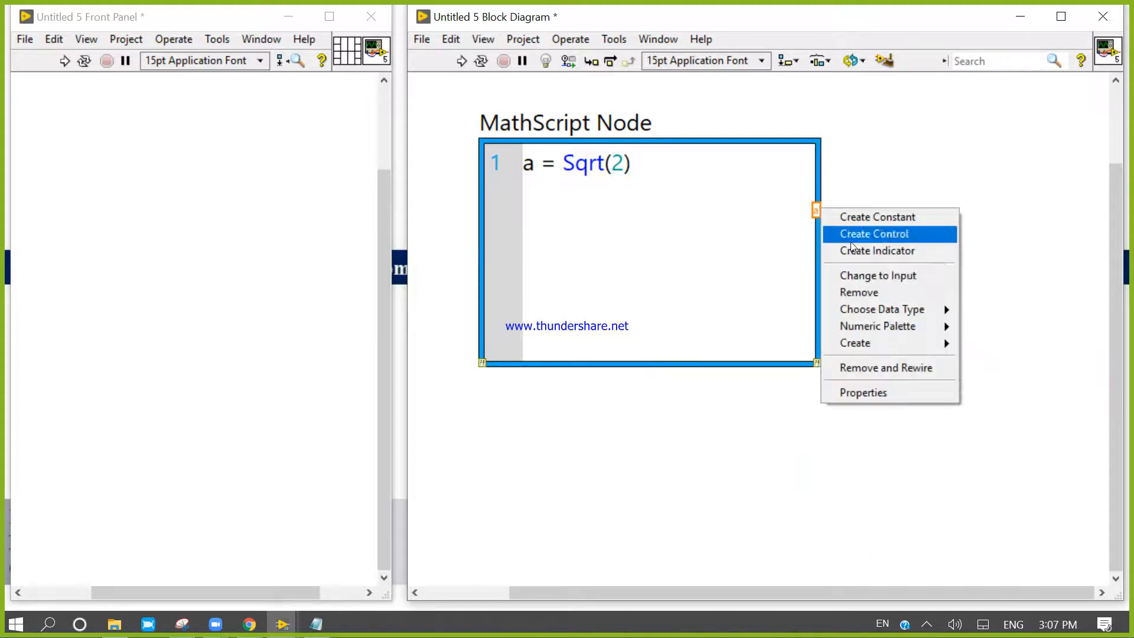
{"action": "left_click", "coordinate": [872, 234]}
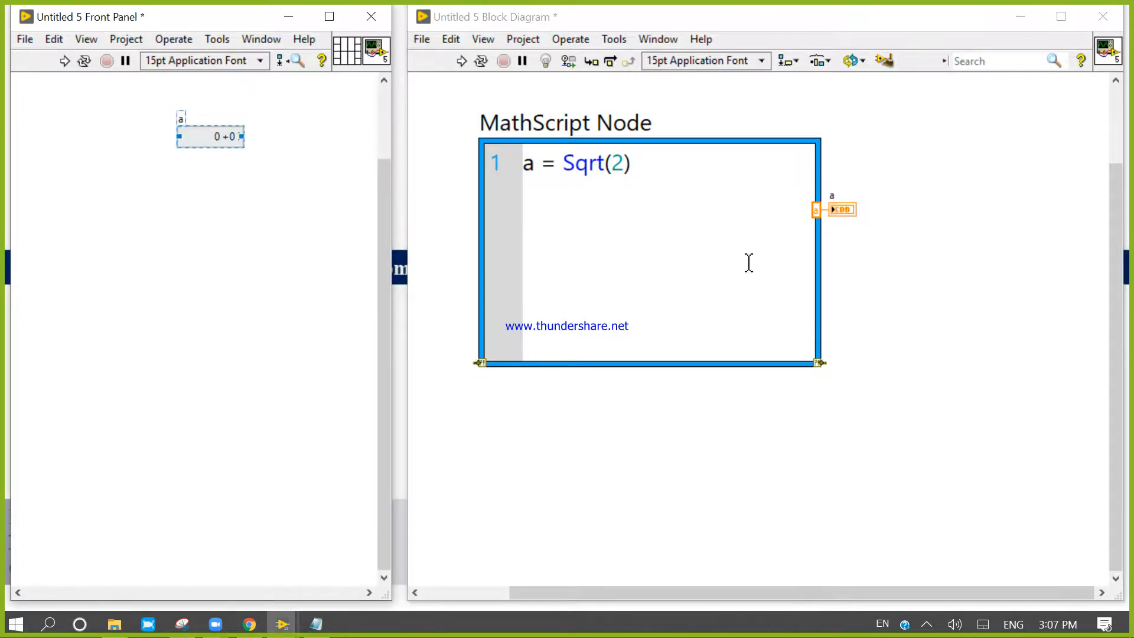
{"action": "left_click", "coordinate": [462, 60]}
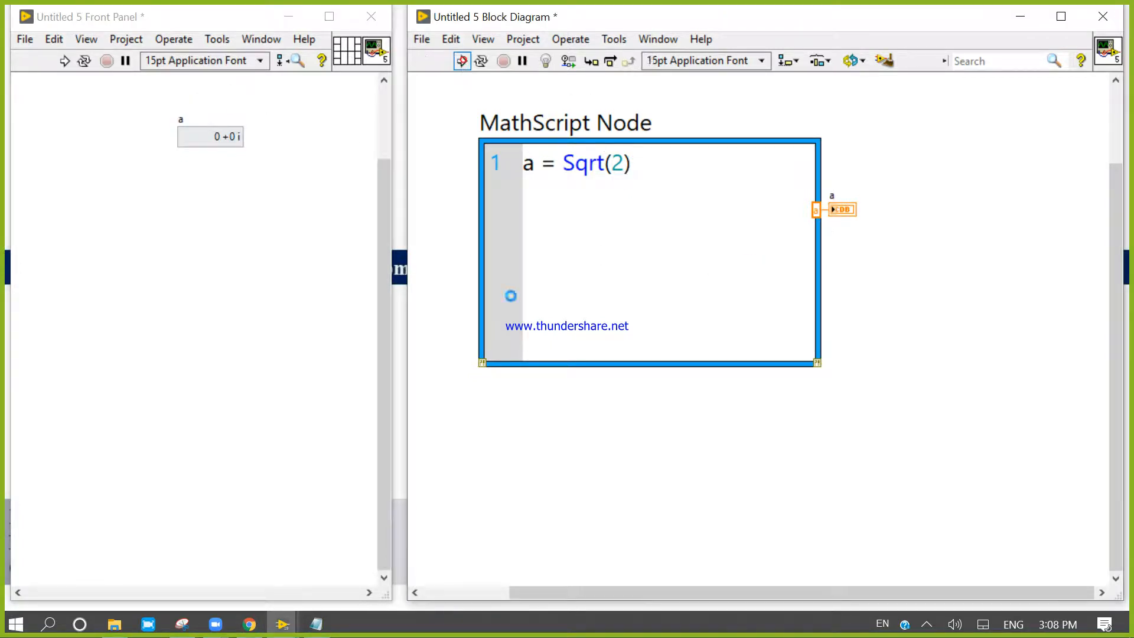
{"action": "left_click", "coordinate": [462, 61]}
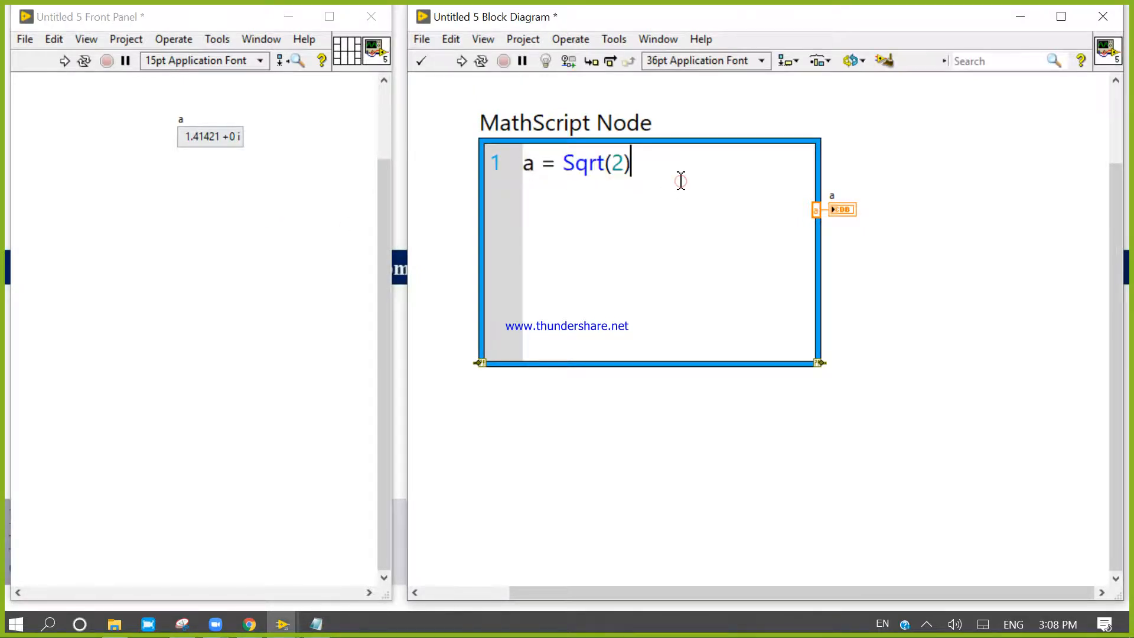
Step: Start a second script line b = sqrt(-1) and replace the 1 with the variable c
{"action": "key", "text": "Enter"}
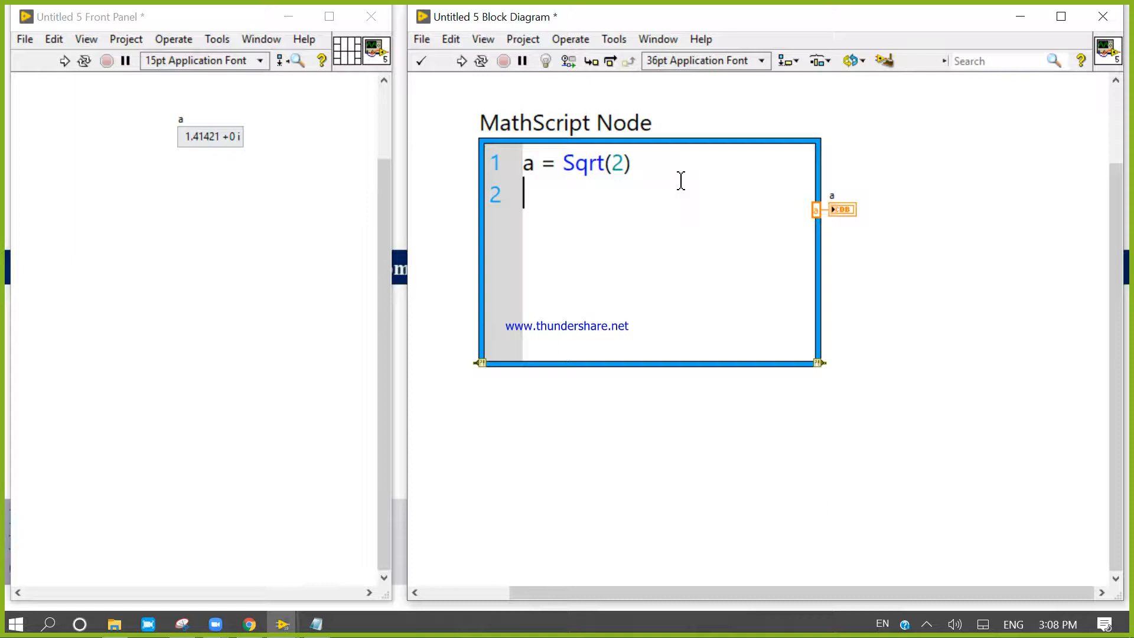
{"action": "type", "text": "b ="}
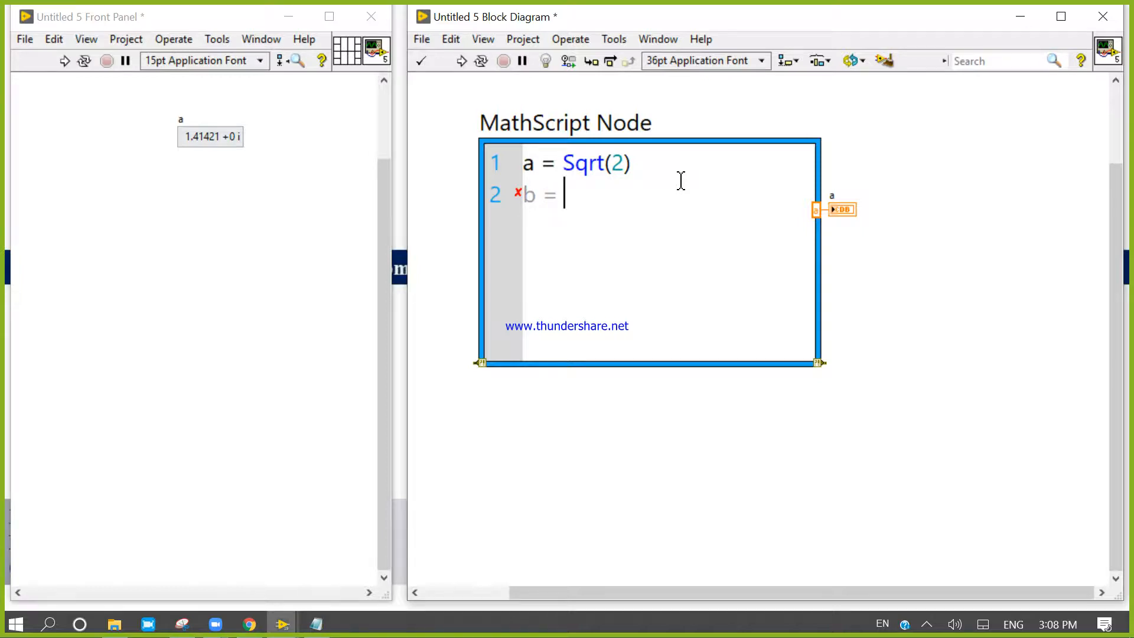
{"action": "type", "text": "sq"}
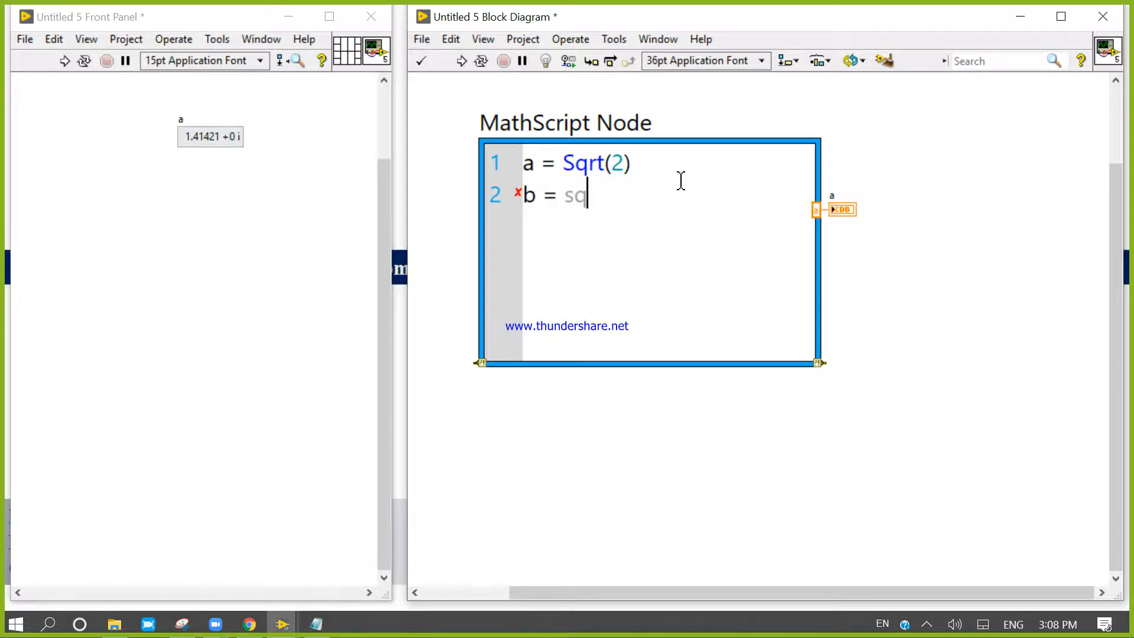
{"action": "type", "text": "rt"}
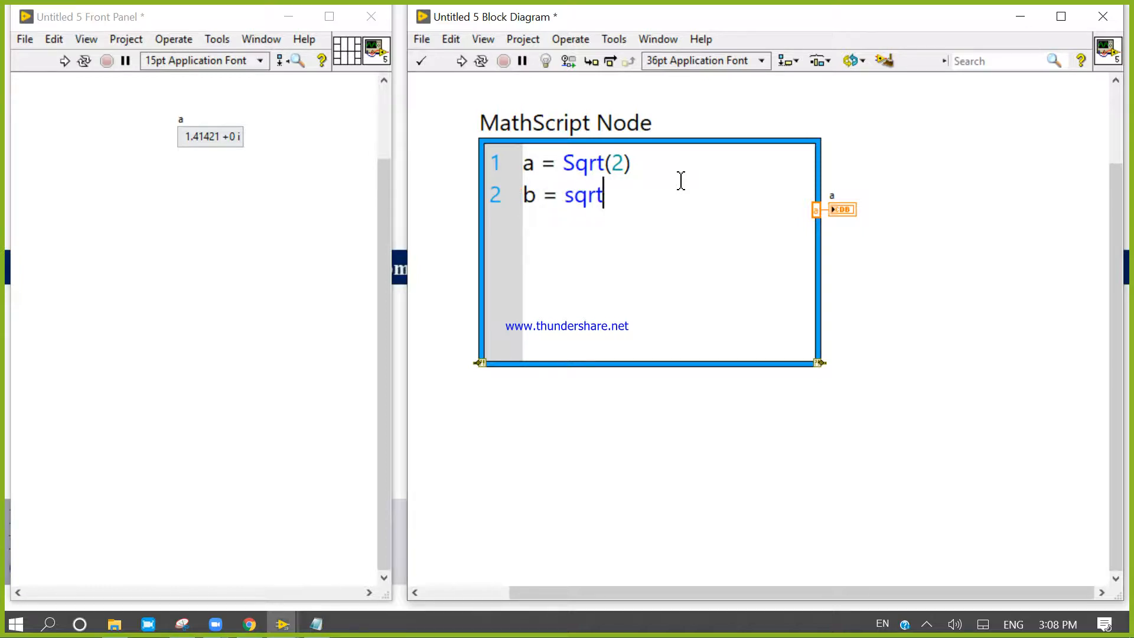
{"action": "type", "text": "(-1"}
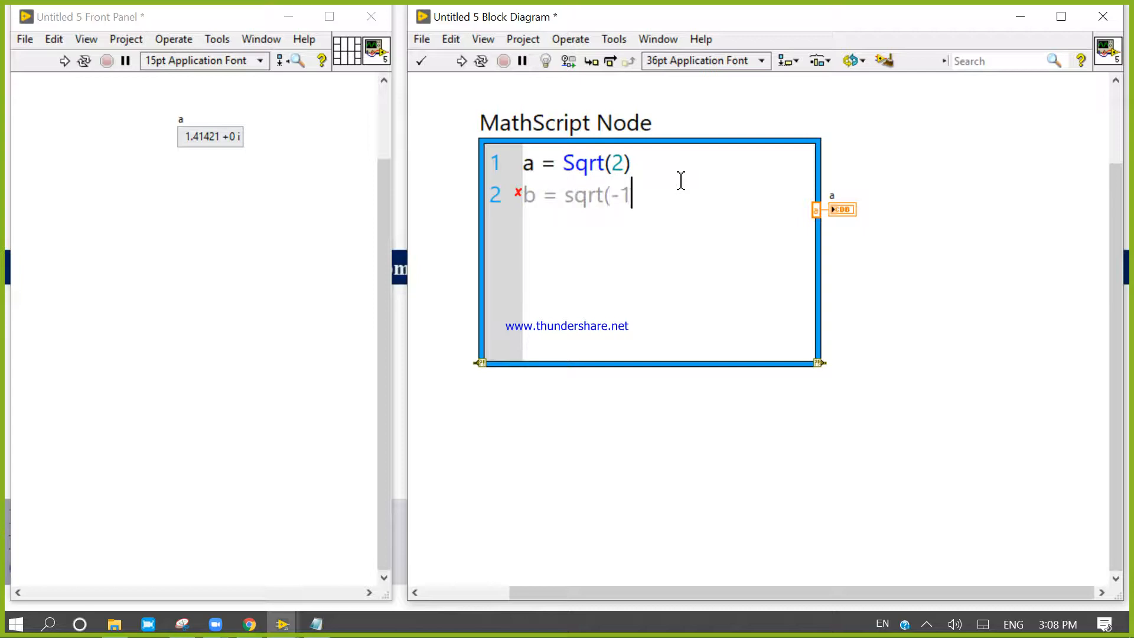
{"action": "type", "text": ")"}
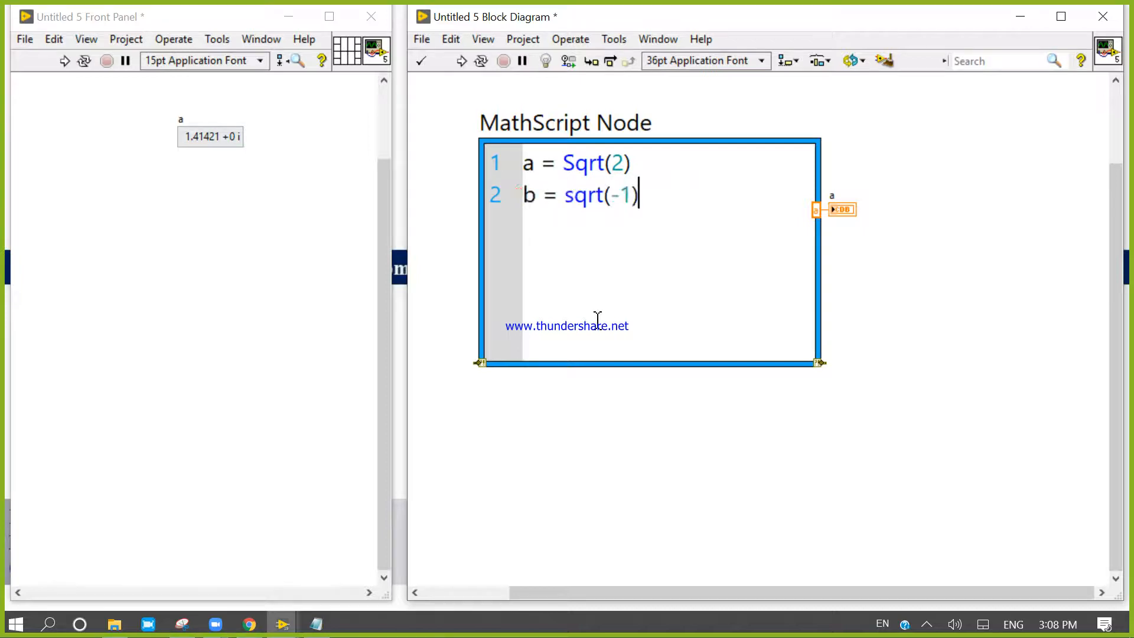
{"action": "key", "text": "Backspace"}
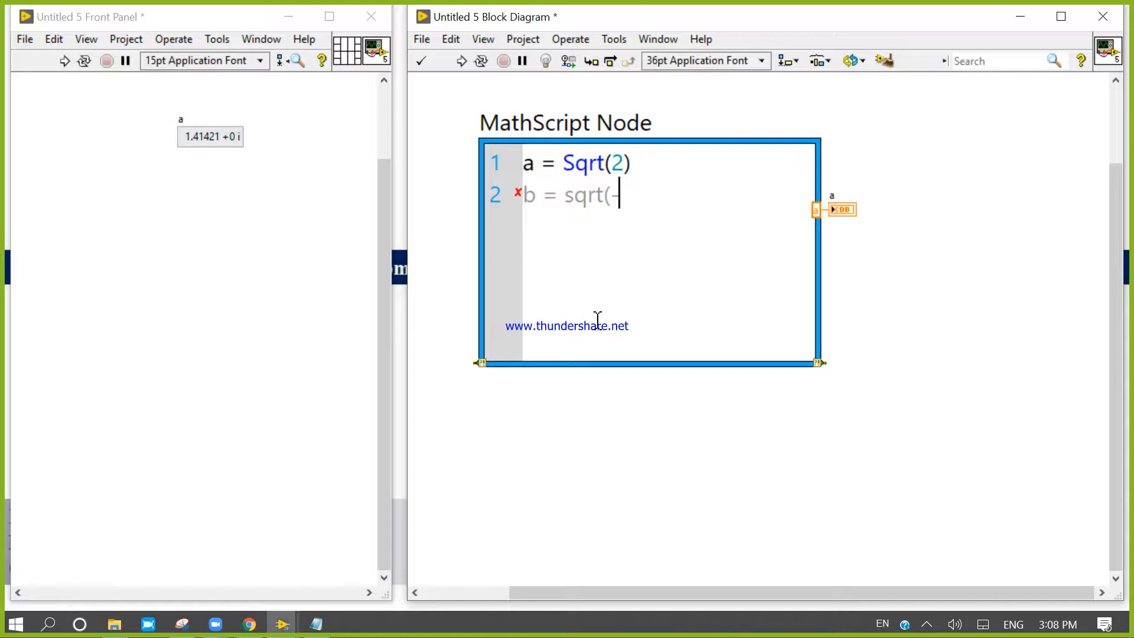
{"action": "type", "text": "d"}
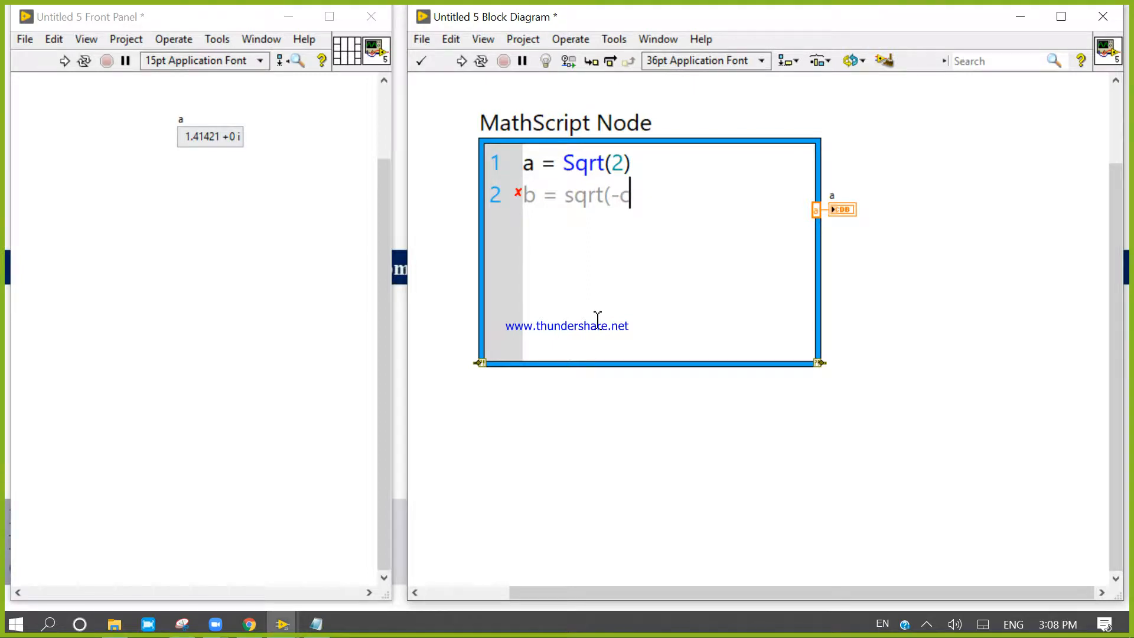
{"action": "type", "text": ")"}
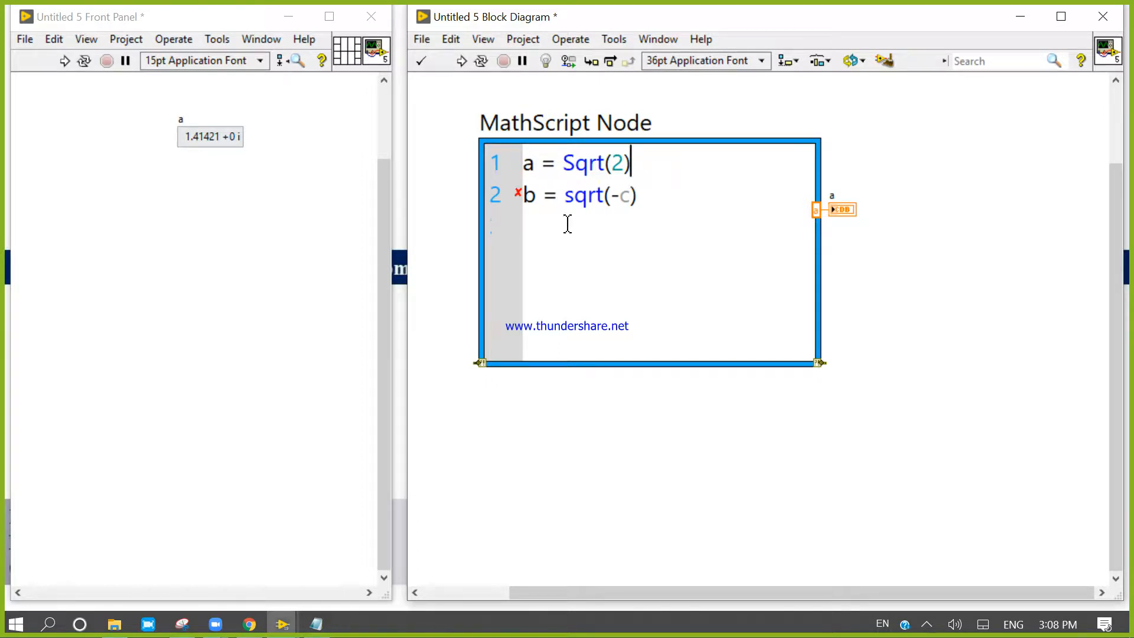
Step: Add an input terminal c and a second output b to the MathScript Node
{"action": "right_click", "coordinate": [567, 224]}
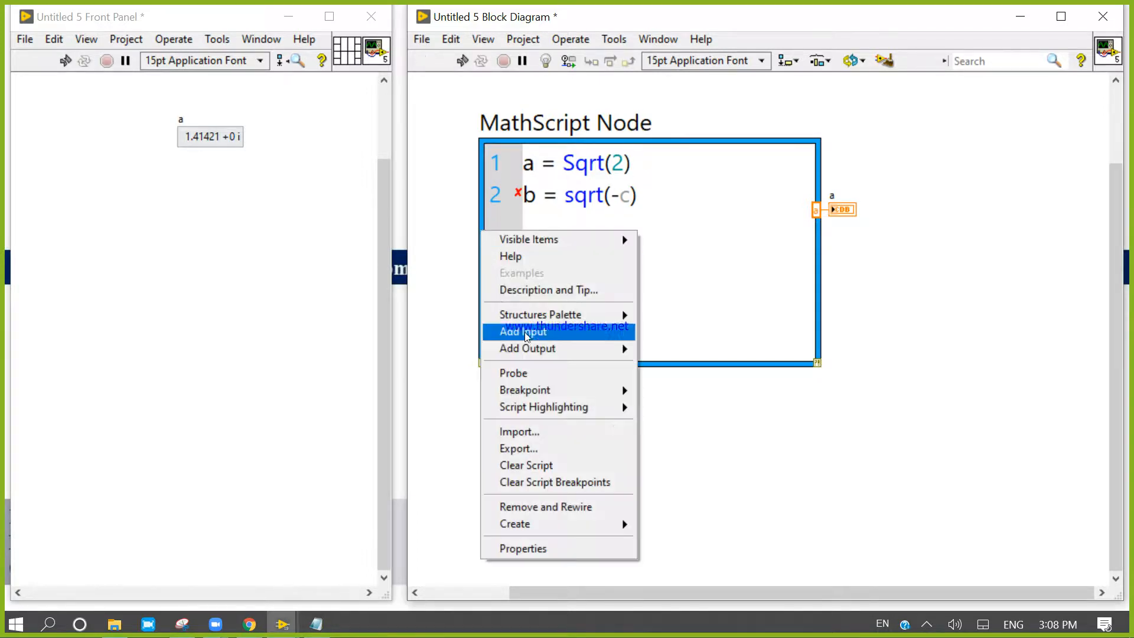
{"action": "left_click", "coordinate": [522, 330]}
{"action": "type", "text": "c"}
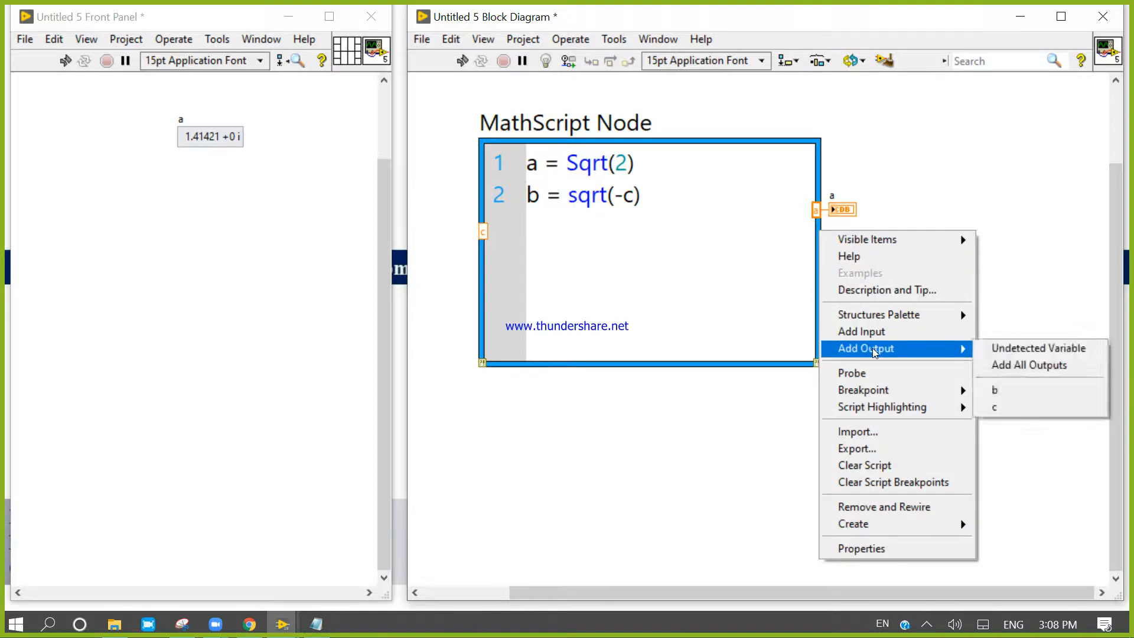
{"action": "mouse_move", "coordinate": [903, 356]}
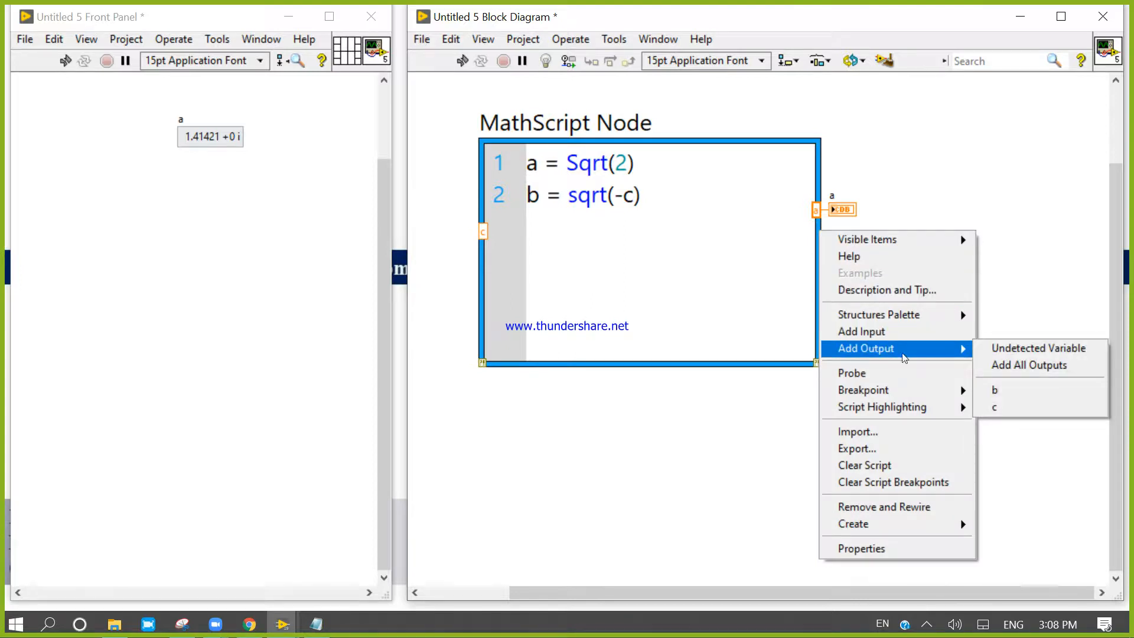
{"action": "mouse_move", "coordinate": [1110, 393]}
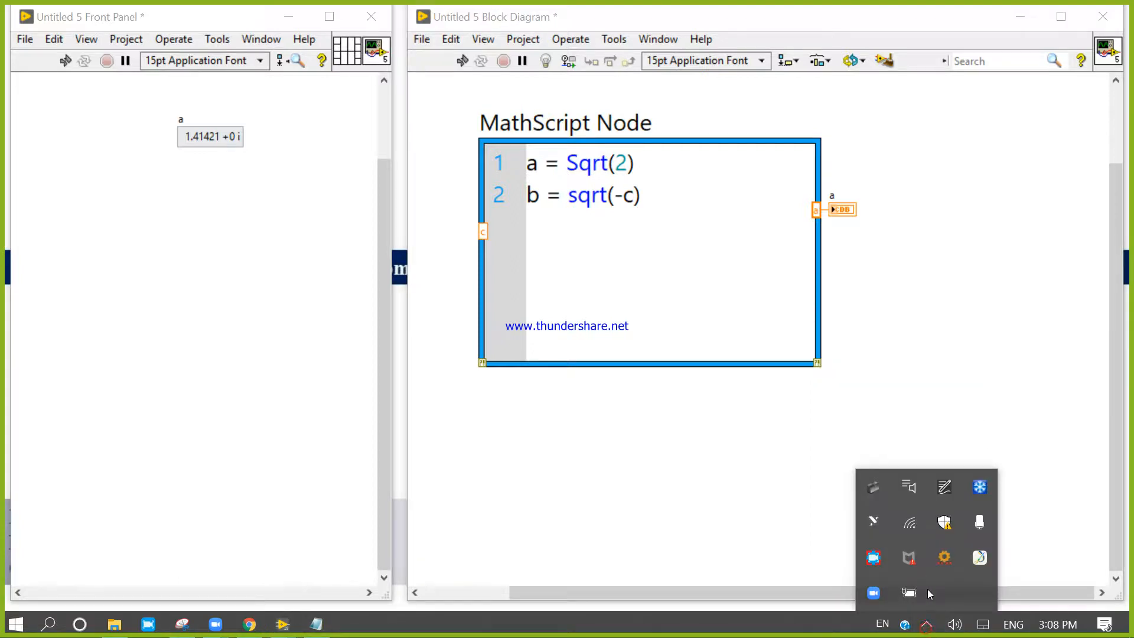
{"action": "mouse_move", "coordinate": [944, 523]}
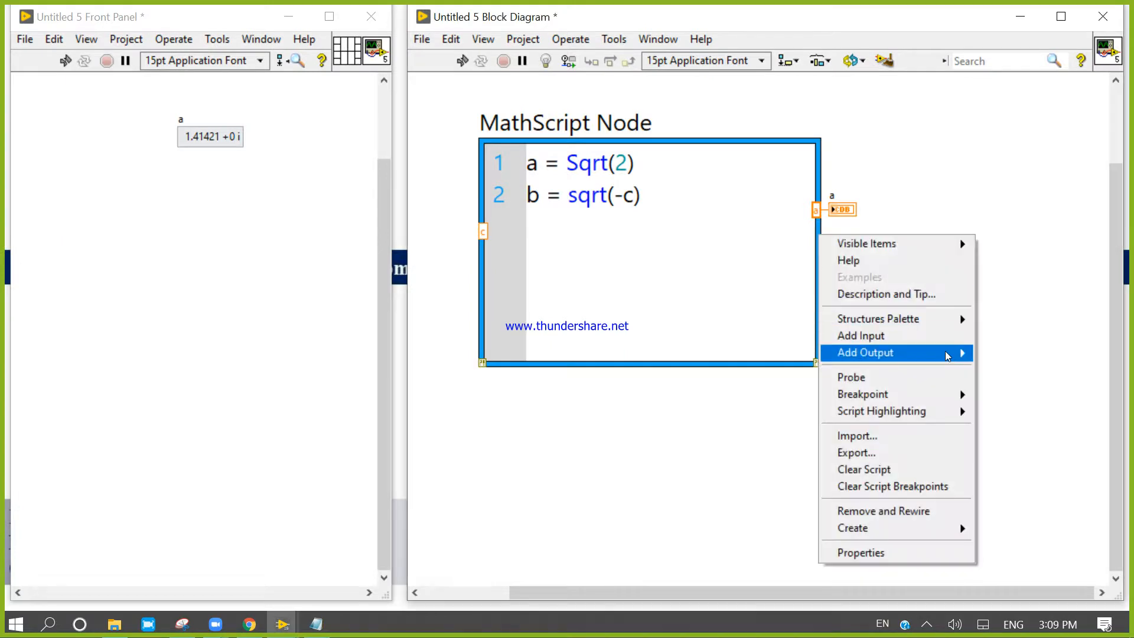
{"action": "left_click", "coordinate": [865, 353]}
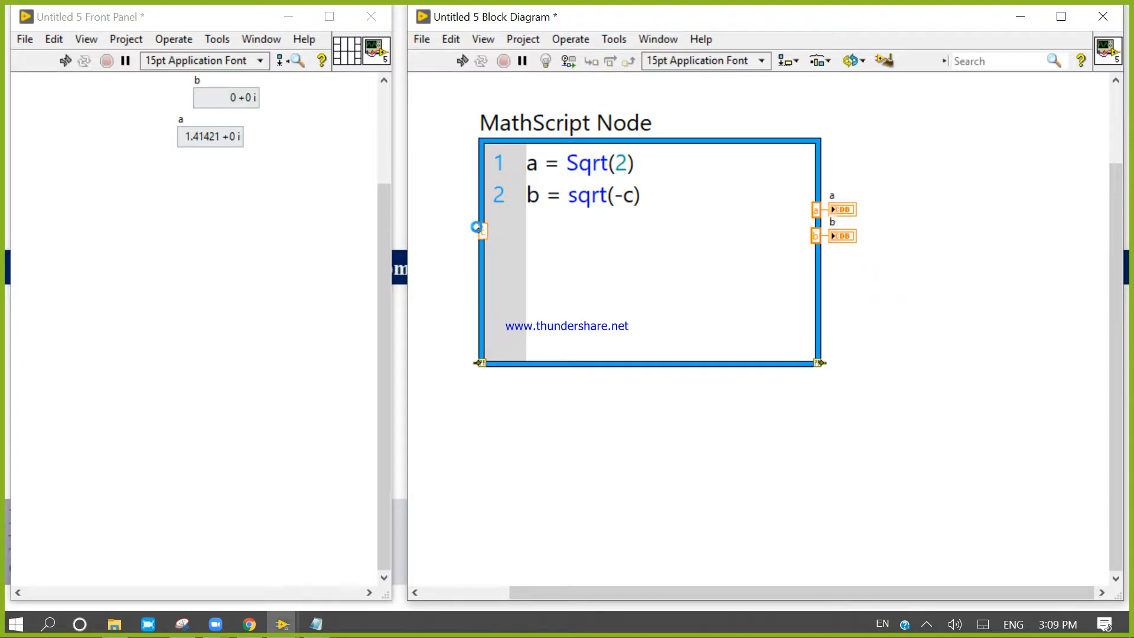
Step: Create a front-panel control for input c and move indicator b beside it
{"action": "right_click", "coordinate": [479, 231]}
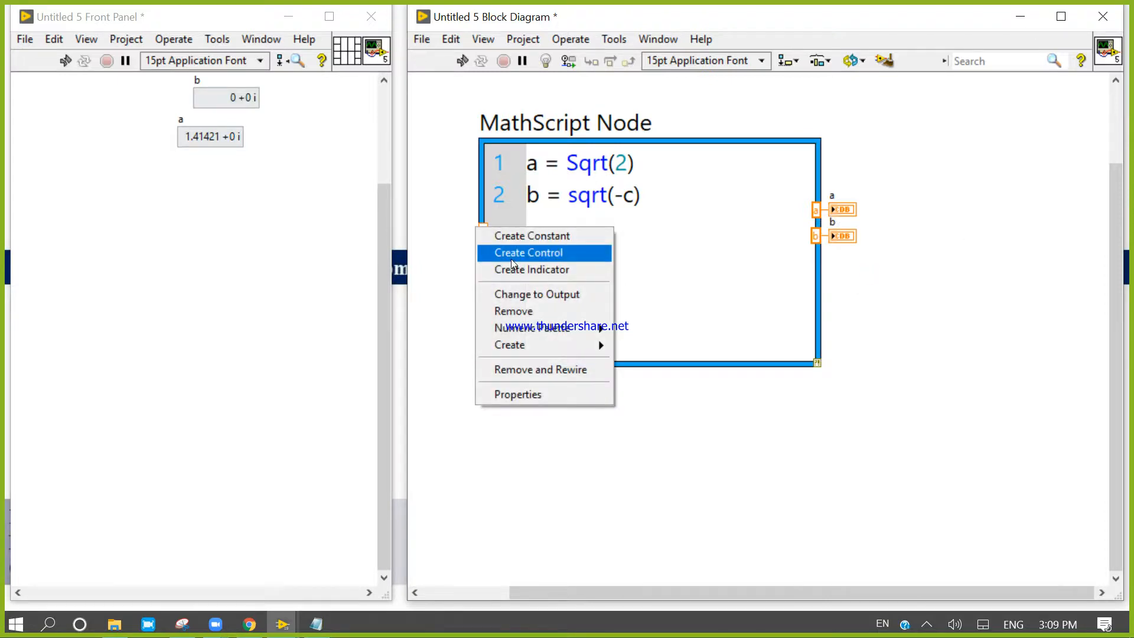
{"action": "left_click", "coordinate": [529, 253]}
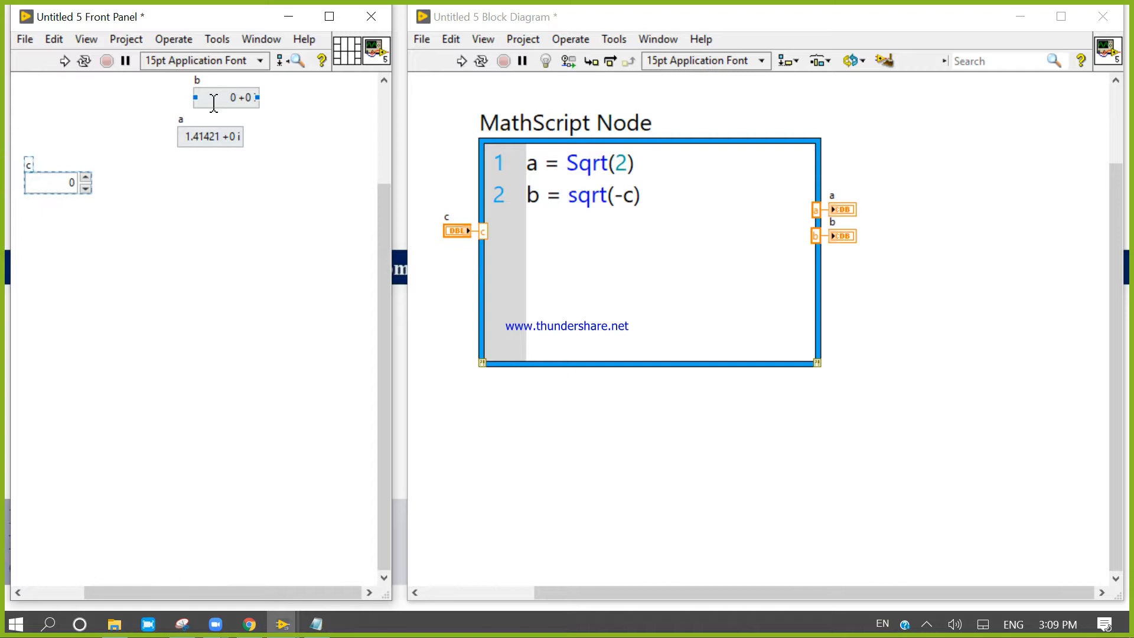
{"action": "left_click_drag", "start_coordinate": [226, 98], "coordinate": [136, 184]}
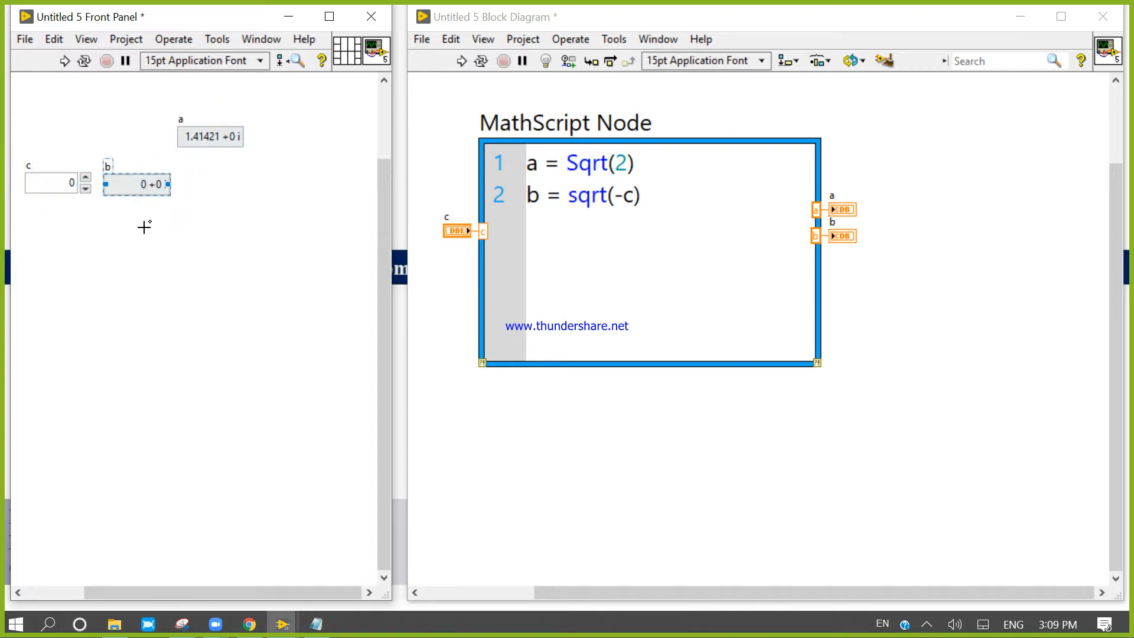
{"action": "left_click", "coordinate": [63, 60]}
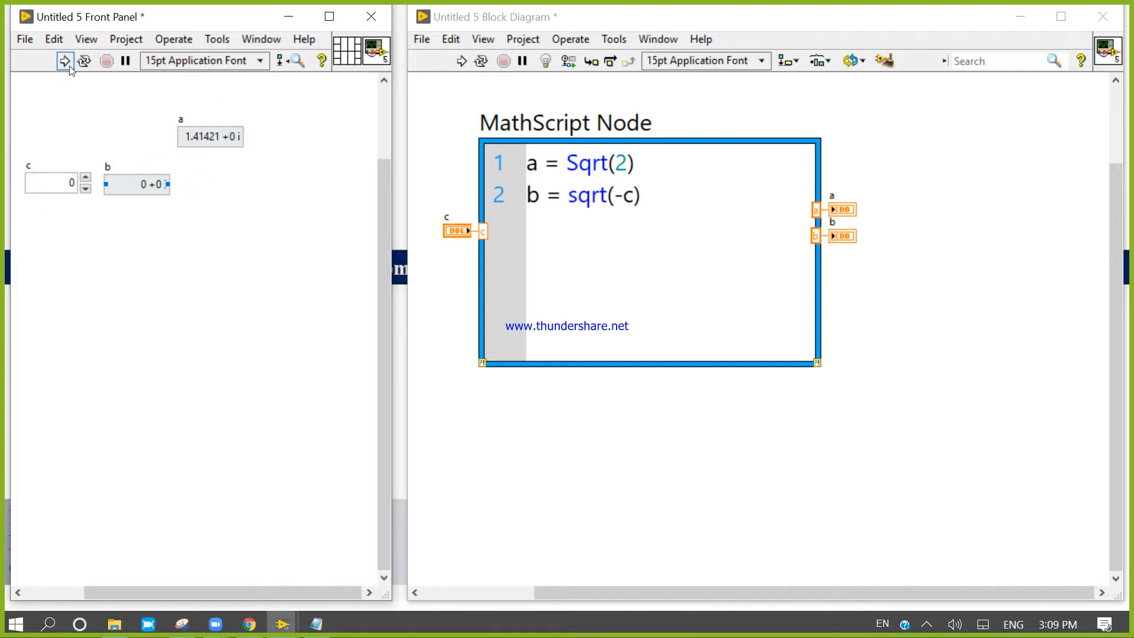
Step: Run continuously and decrement c to -8 so b reads 2.82843 +0 i, then stop
{"action": "left_click", "coordinate": [63, 60]}
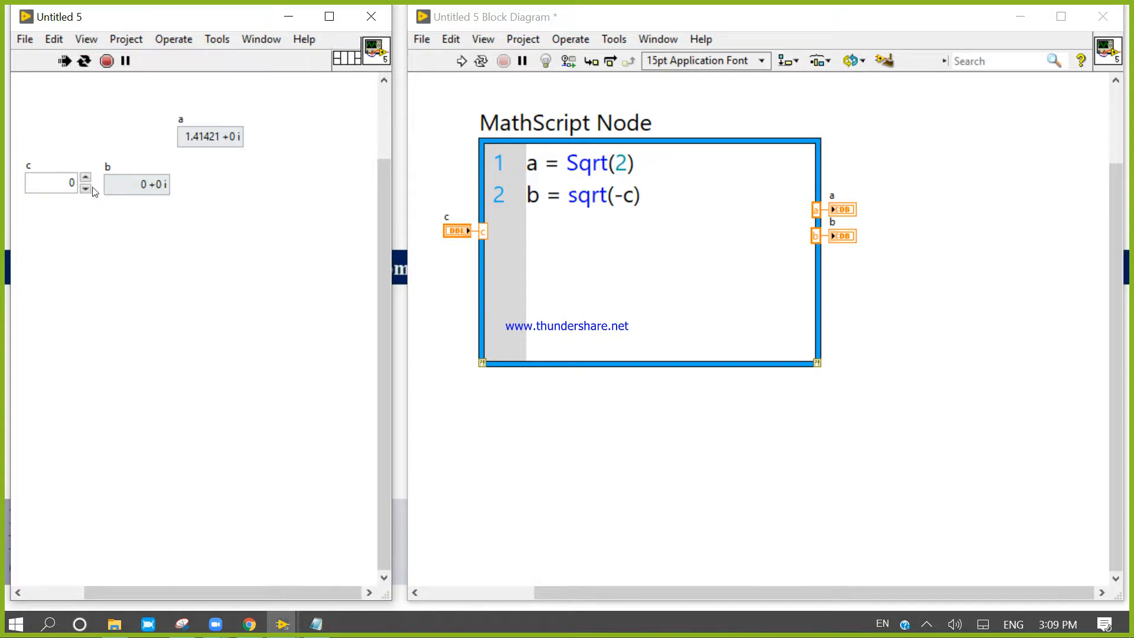
{"action": "left_click", "coordinate": [85, 190]}
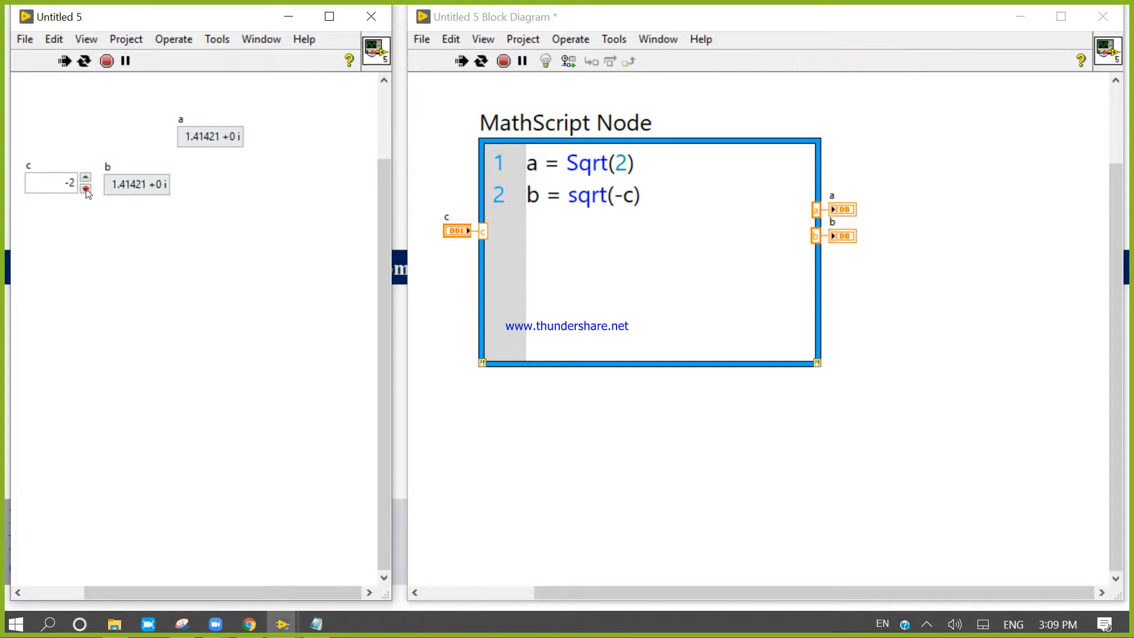
{"action": "left_click", "coordinate": [85, 190]}
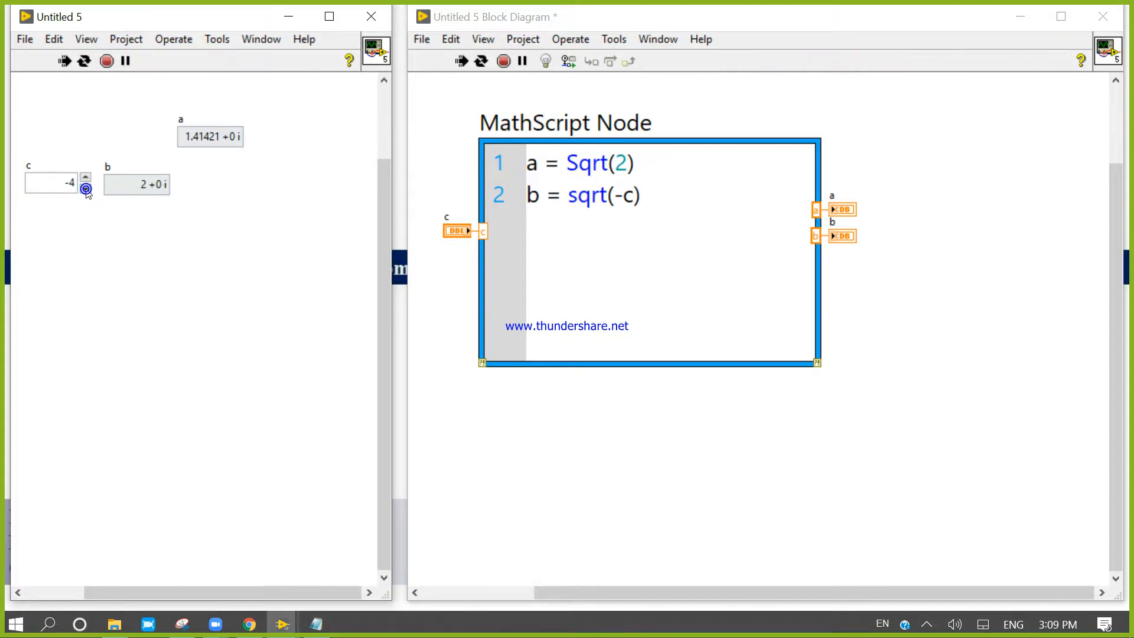
{"action": "left_click", "coordinate": [85, 190]}
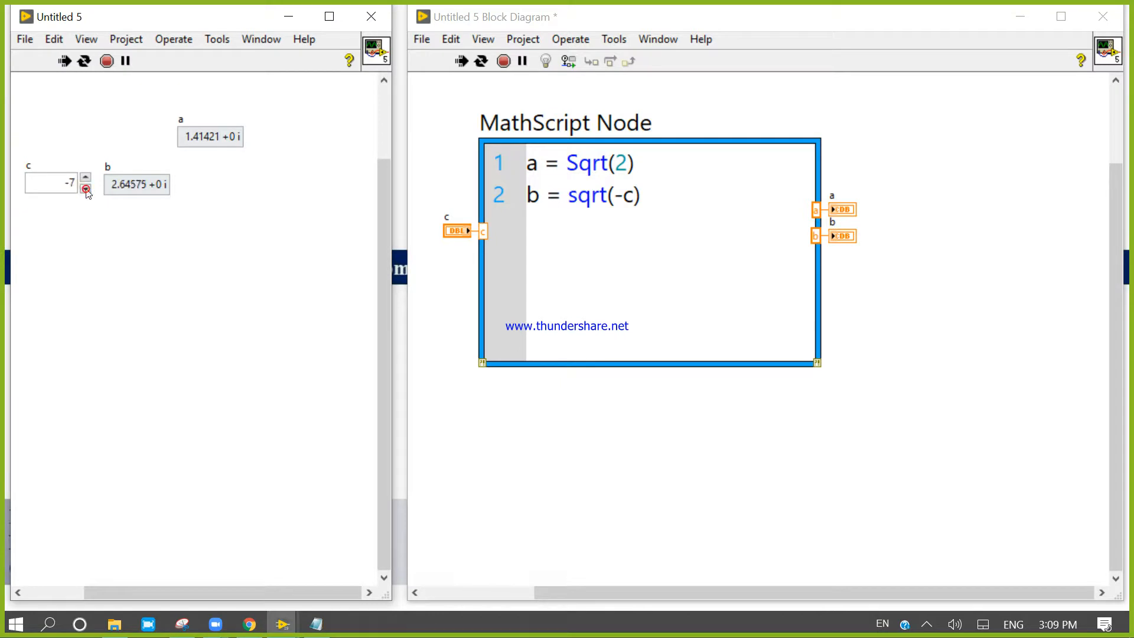
{"action": "left_click", "coordinate": [85, 189]}
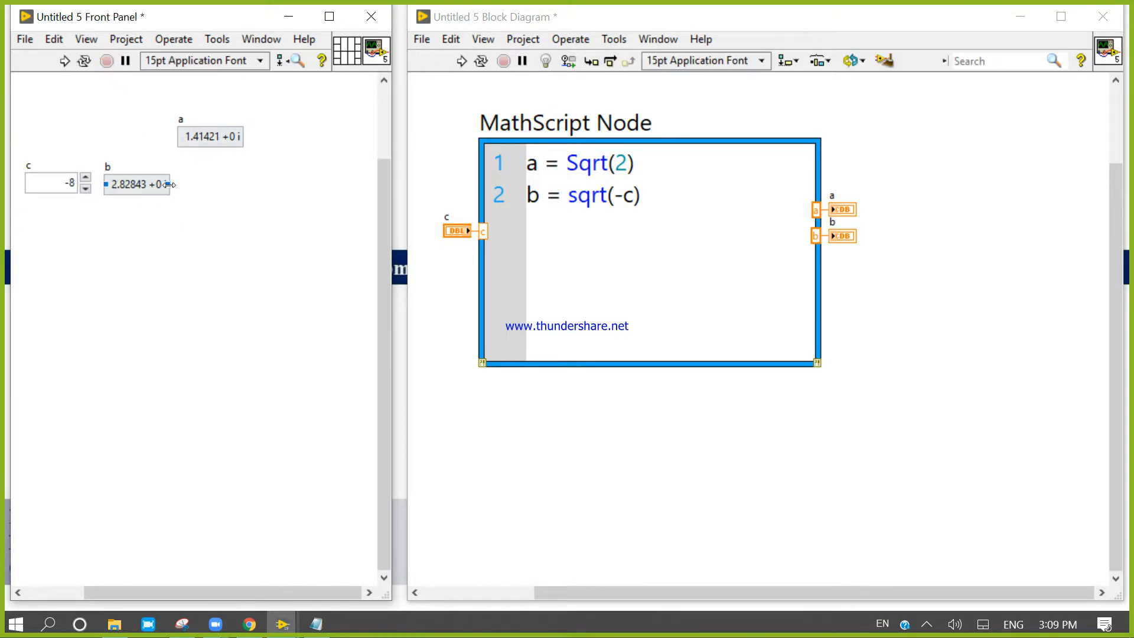
{"action": "left_click", "coordinate": [51, 183]}
{"action": "type", "text": "4"}
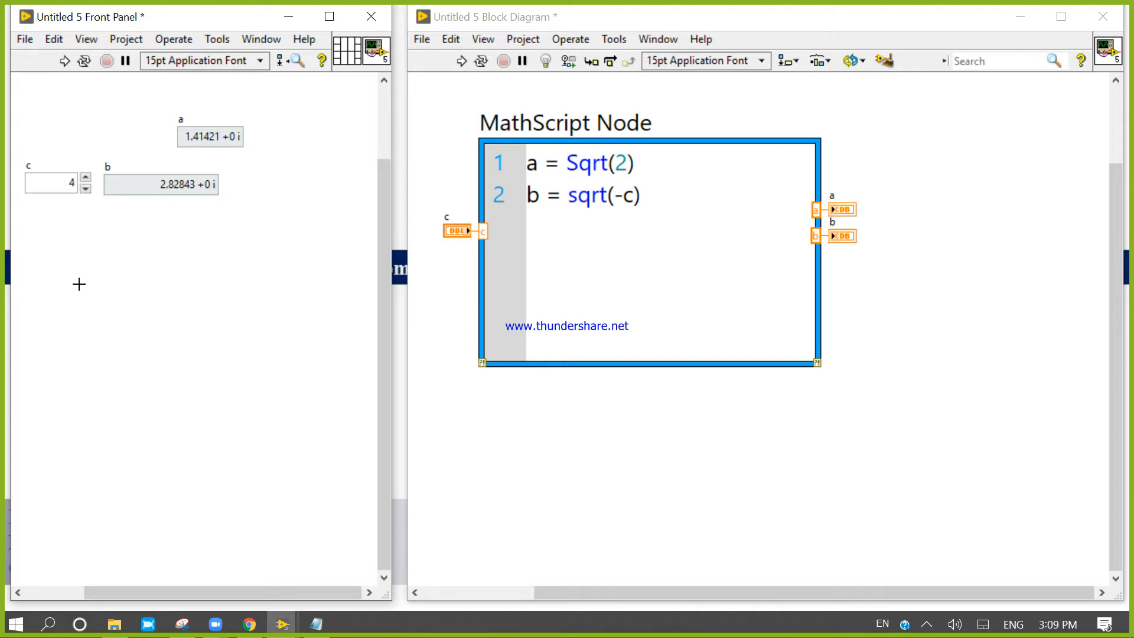
Step: Commit c = 4 and rerun so b shows the imaginary result 1.22461E-16 +2 i
{"action": "left_click", "coordinate": [64, 60]}
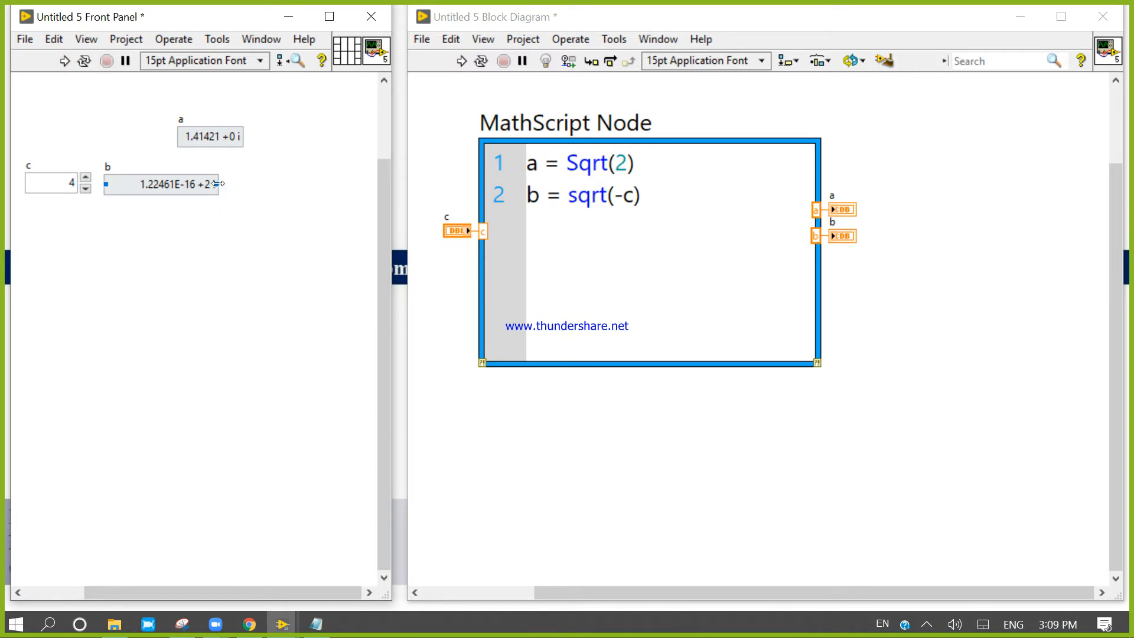
{"action": "left_click", "coordinate": [84, 60]}
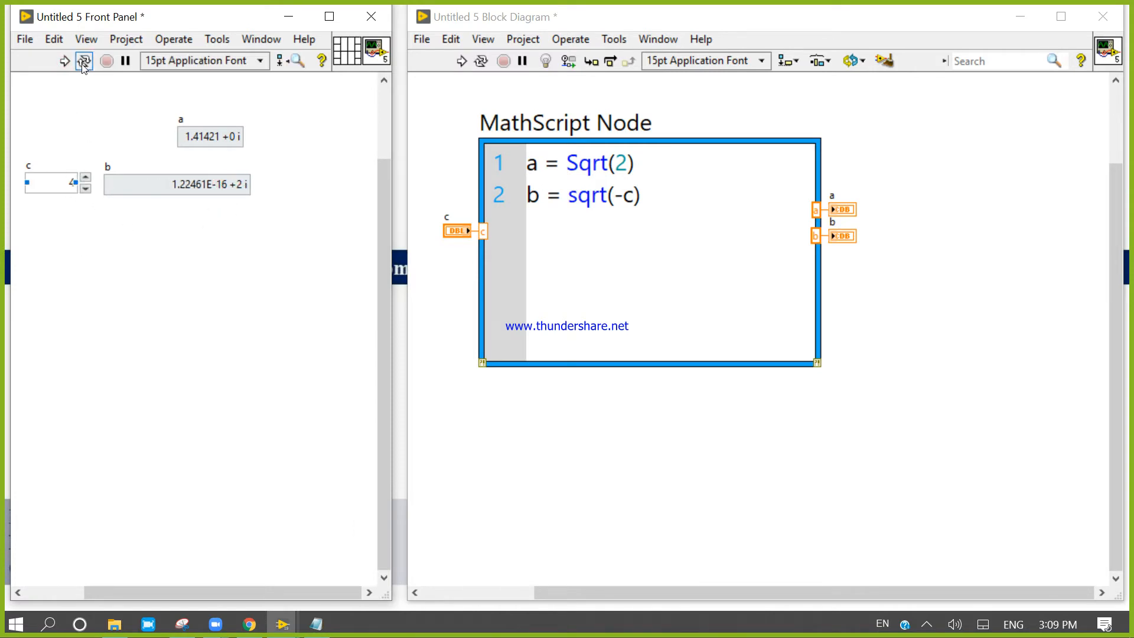
Step: Run continuously and step c up through 9 and back to 7, watching b turn imaginary
{"action": "left_click", "coordinate": [82, 60]}
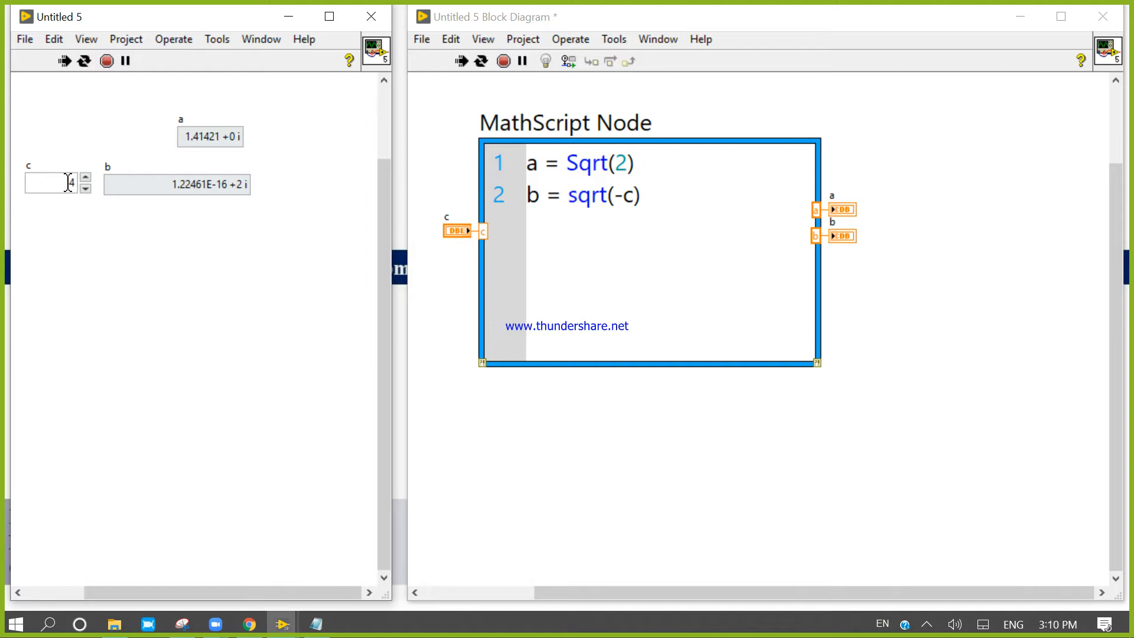
{"action": "left_click", "coordinate": [84, 179]}
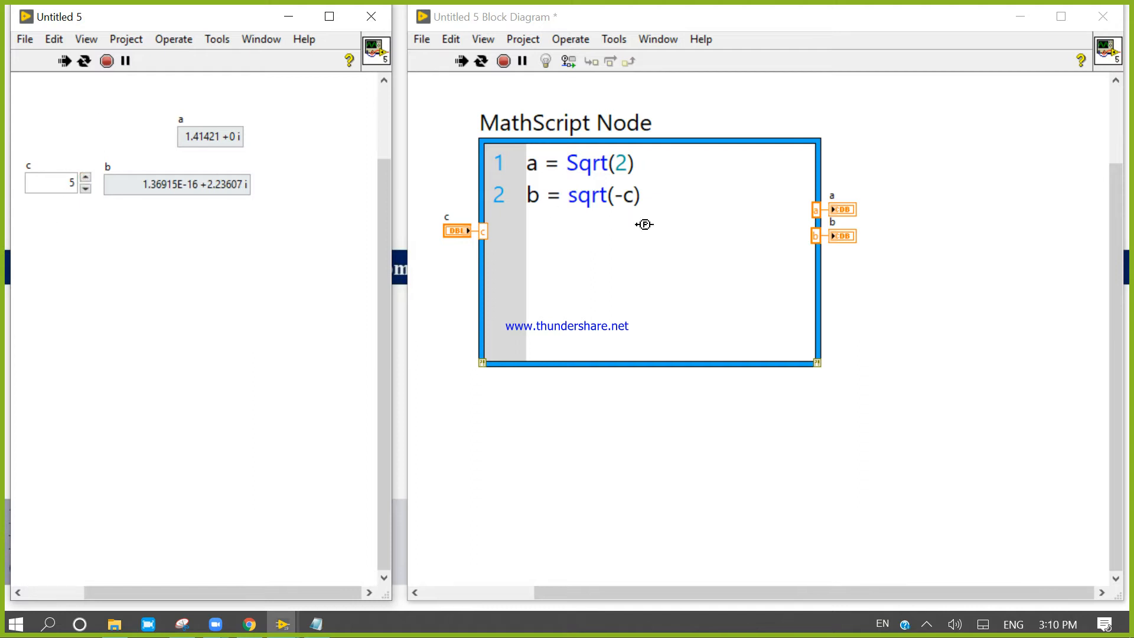
{"action": "mouse_move", "coordinate": [82, 176]}
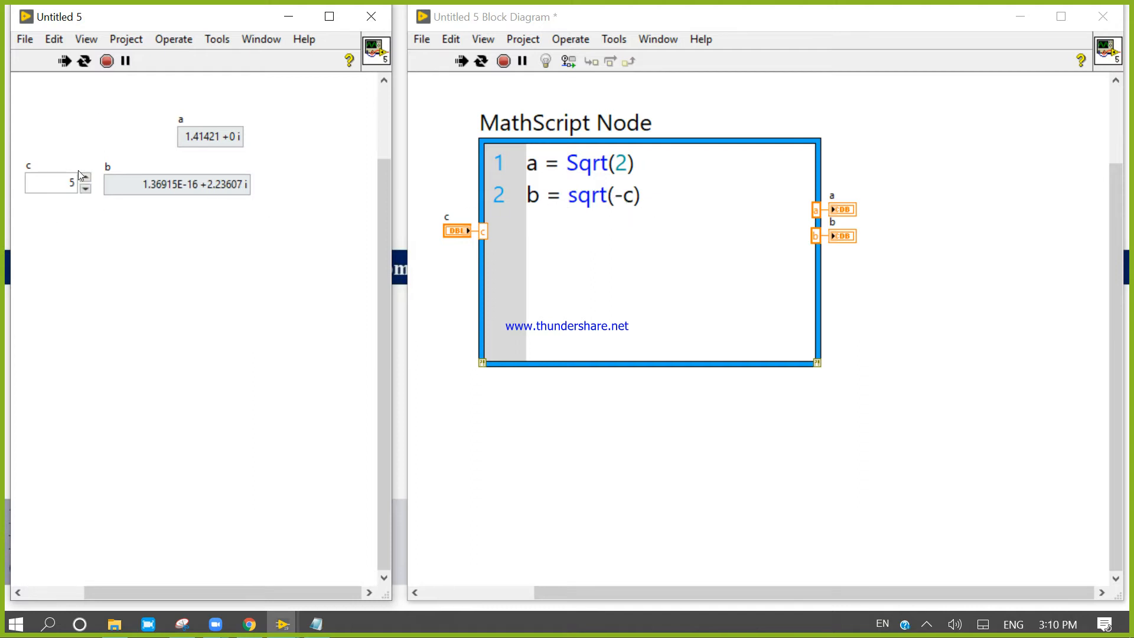
{"action": "left_click", "coordinate": [84, 178]}
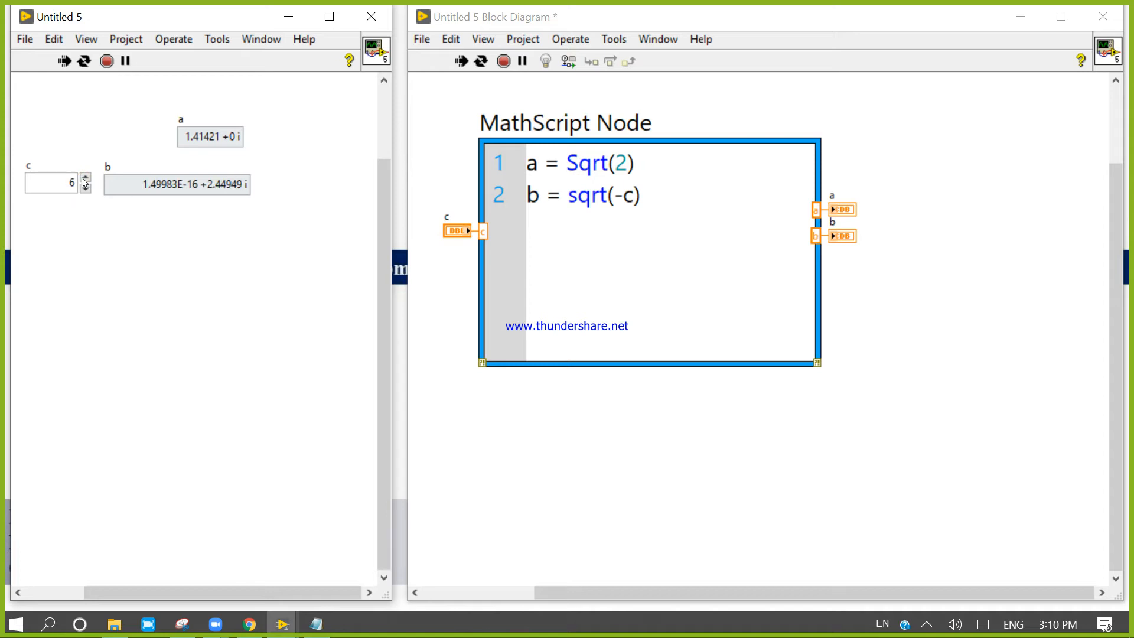
{"action": "left_click", "coordinate": [85, 179]}
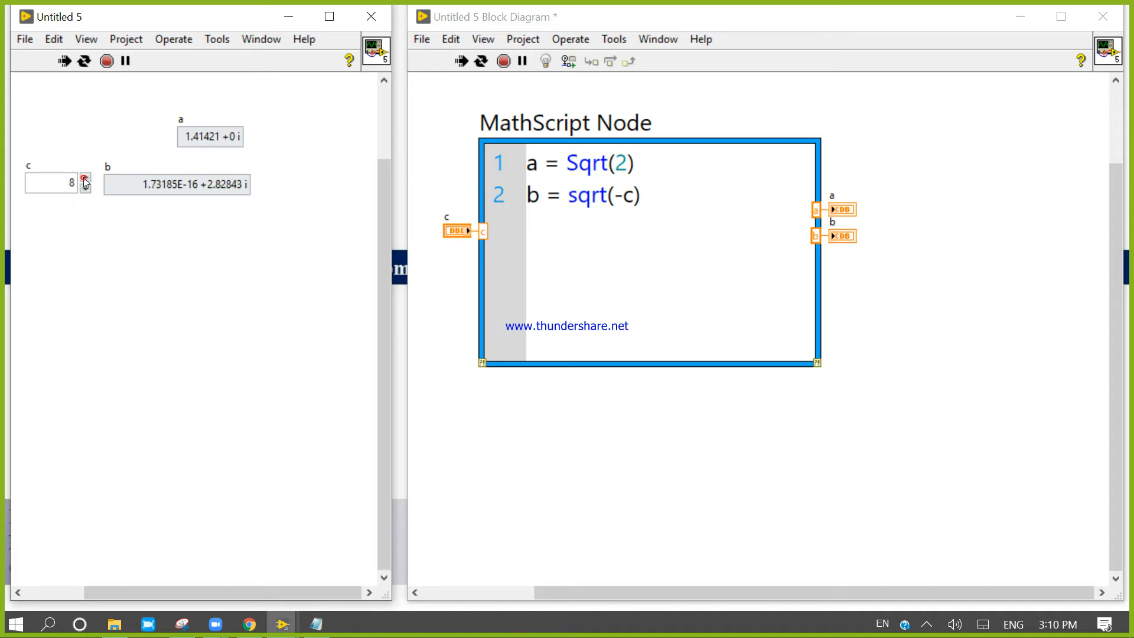
{"action": "left_click", "coordinate": [84, 179]}
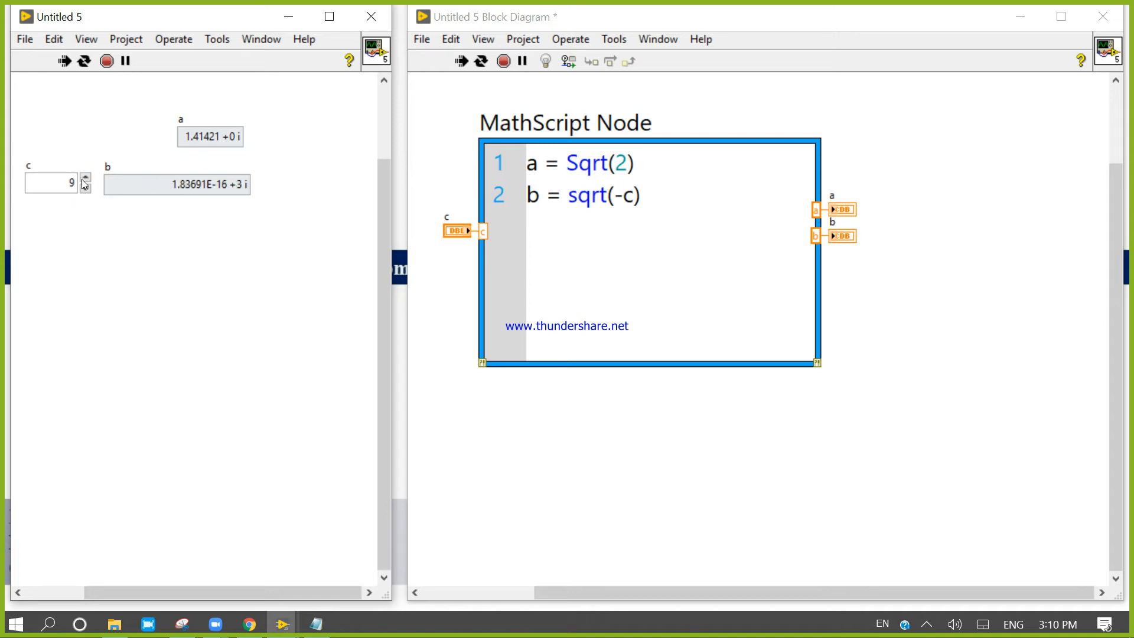
{"action": "left_click", "coordinate": [84, 178]}
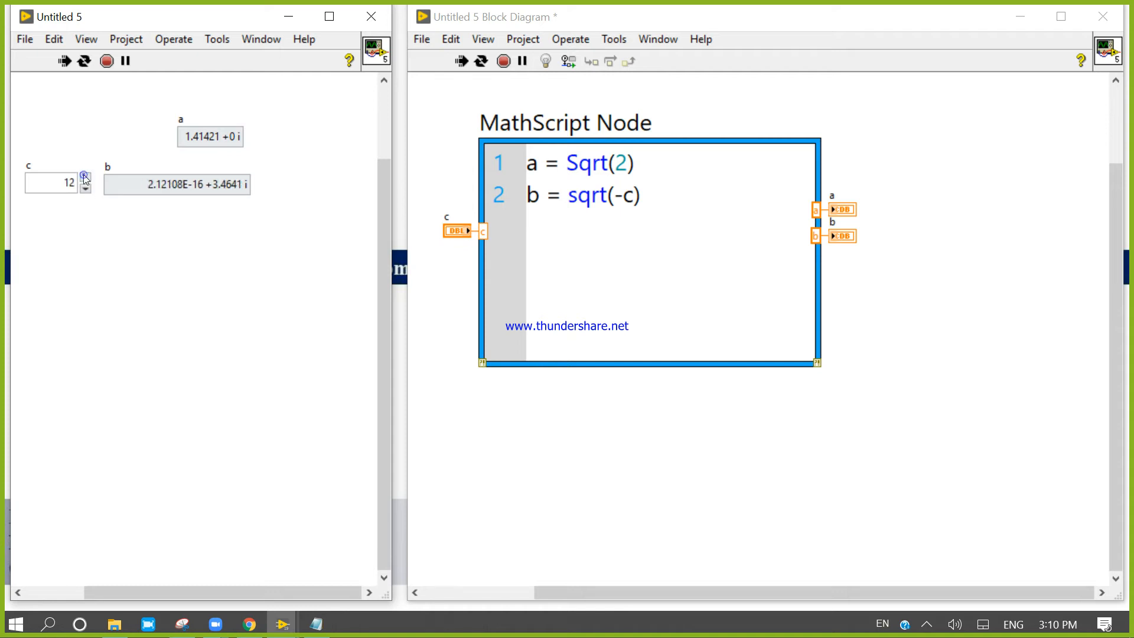
{"action": "left_click", "coordinate": [85, 179]}
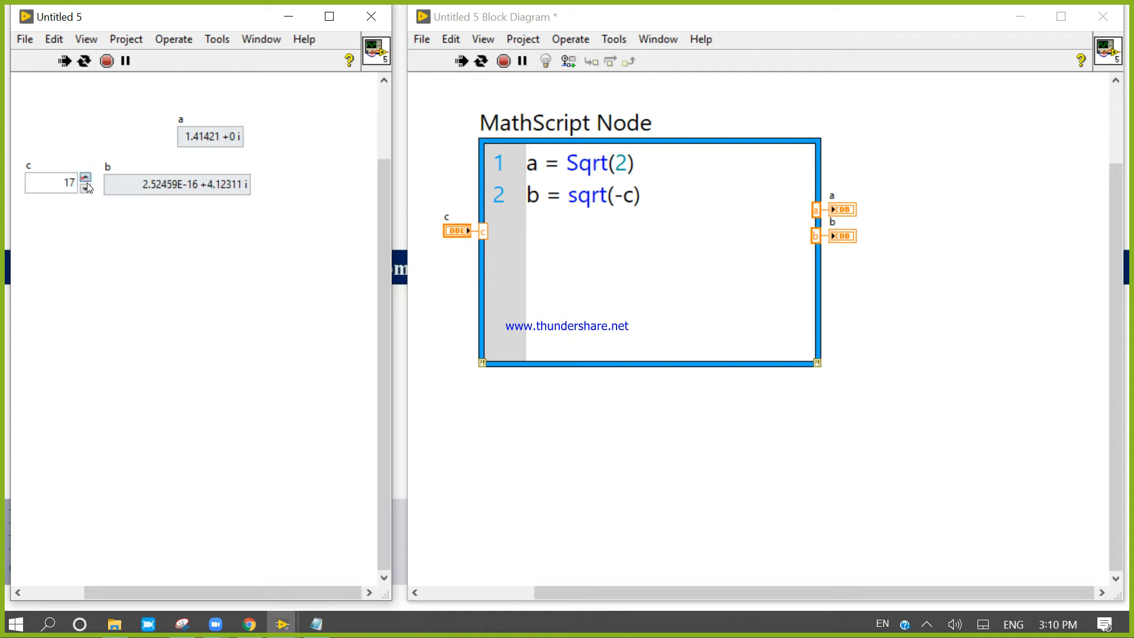
{"action": "left_click", "coordinate": [85, 189]}
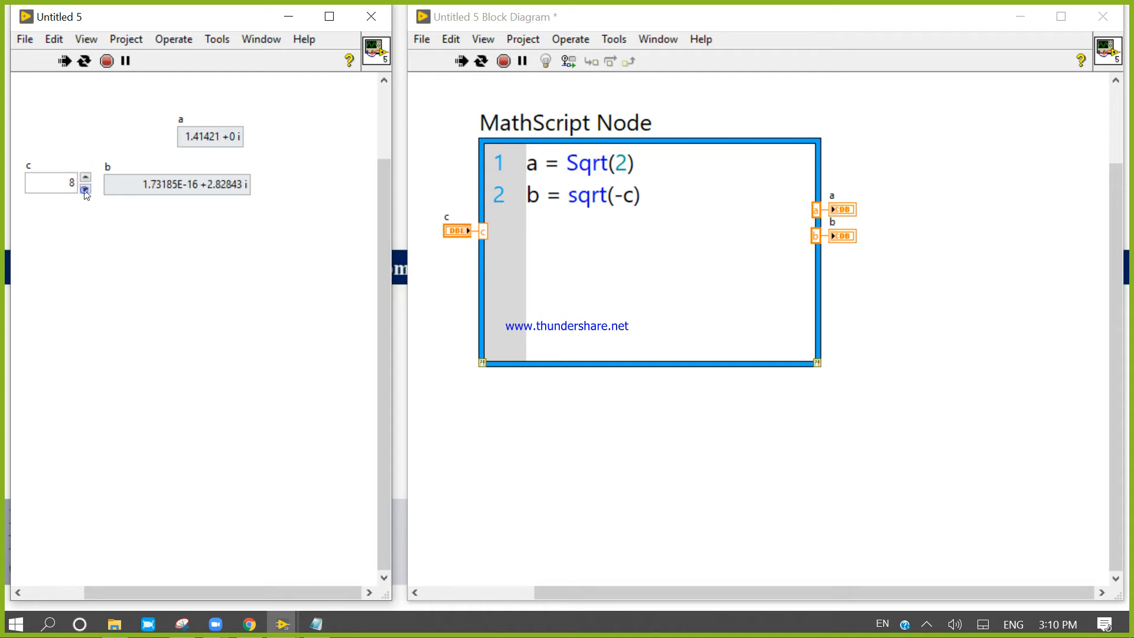
{"action": "left_click", "coordinate": [85, 190]}
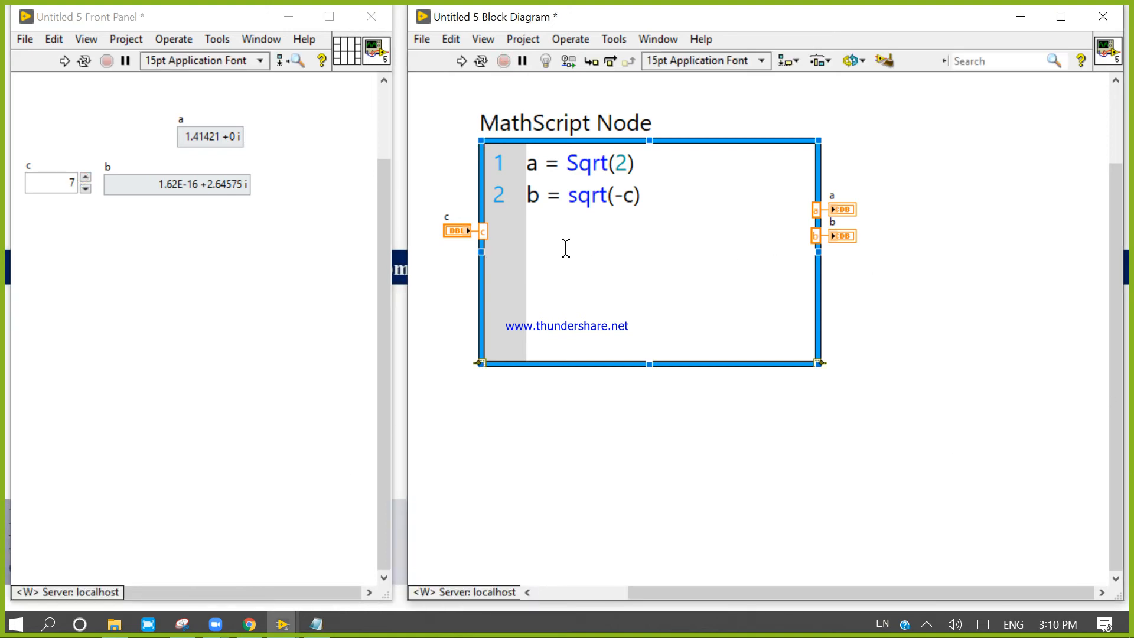
{"action": "left_click", "coordinate": [639, 195]}
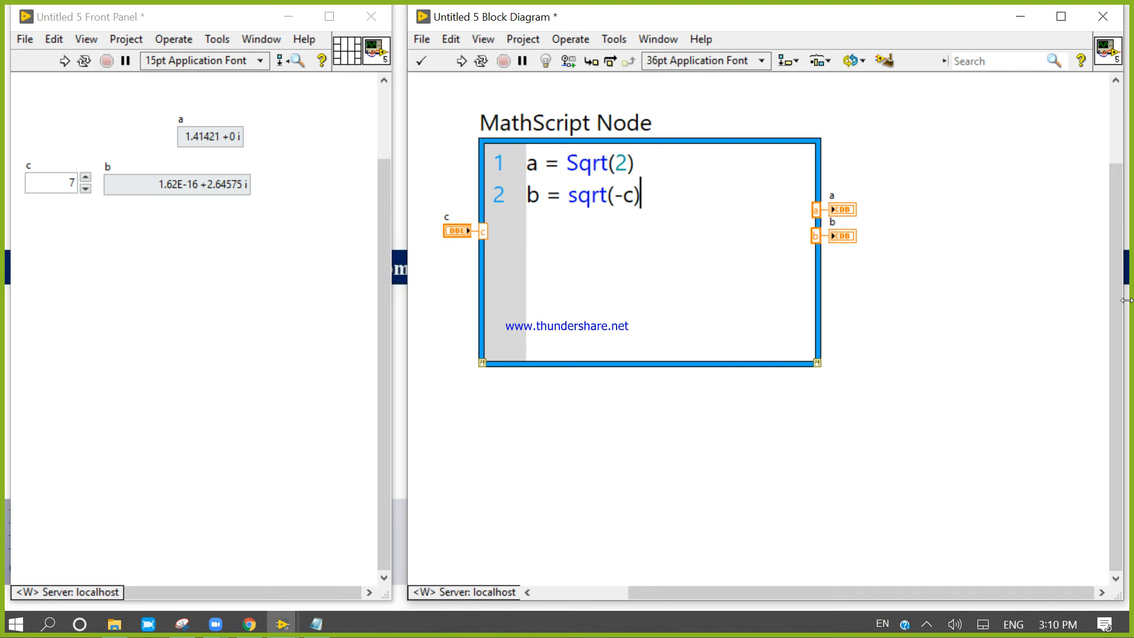
{"action": "mouse_move", "coordinate": [904, 239]}
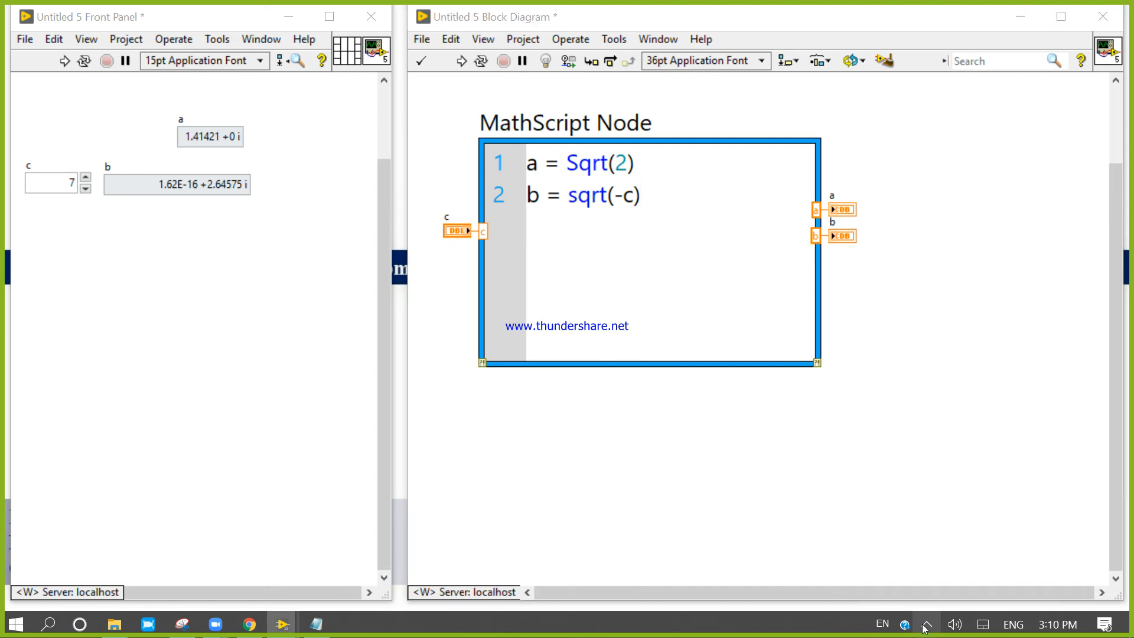
{"action": "left_click", "coordinate": [926, 624]}
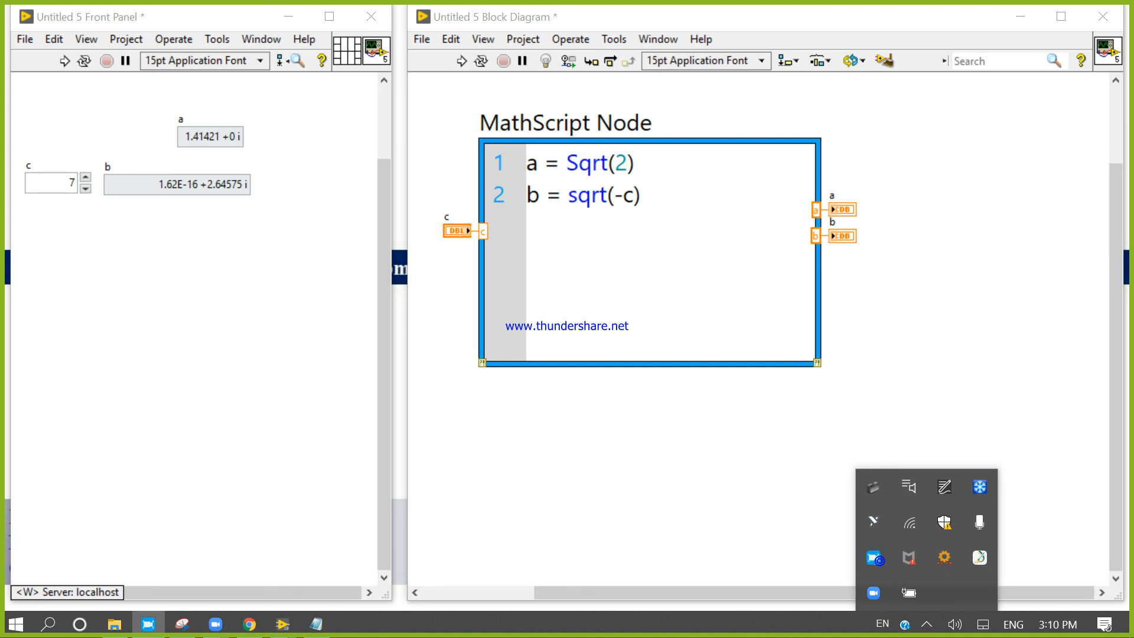